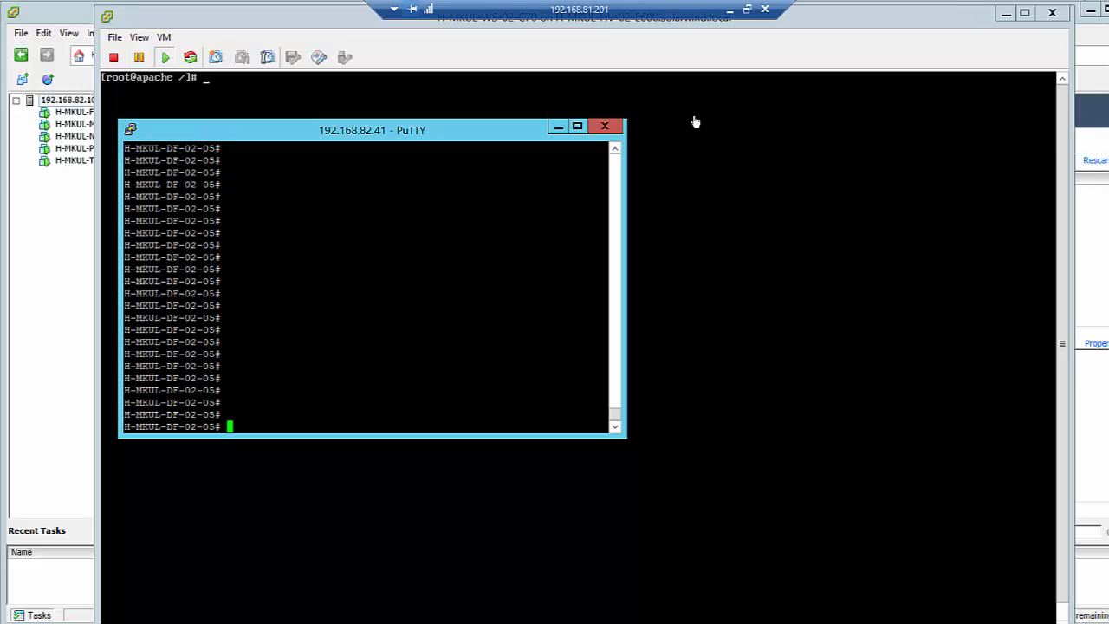
# Step: From the Apache server console, ping its gateway 192.168.86.1 and start the route command
pyautogui.click(604, 126)
pyautogui.write('ifconfig')
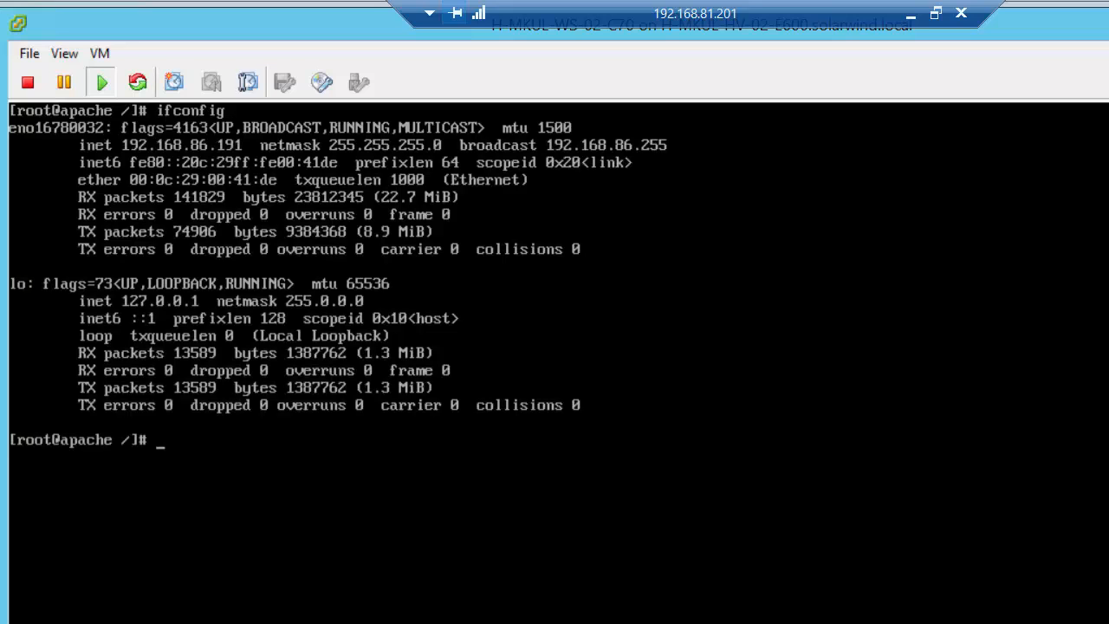
pyautogui.moveTo(234, 163)
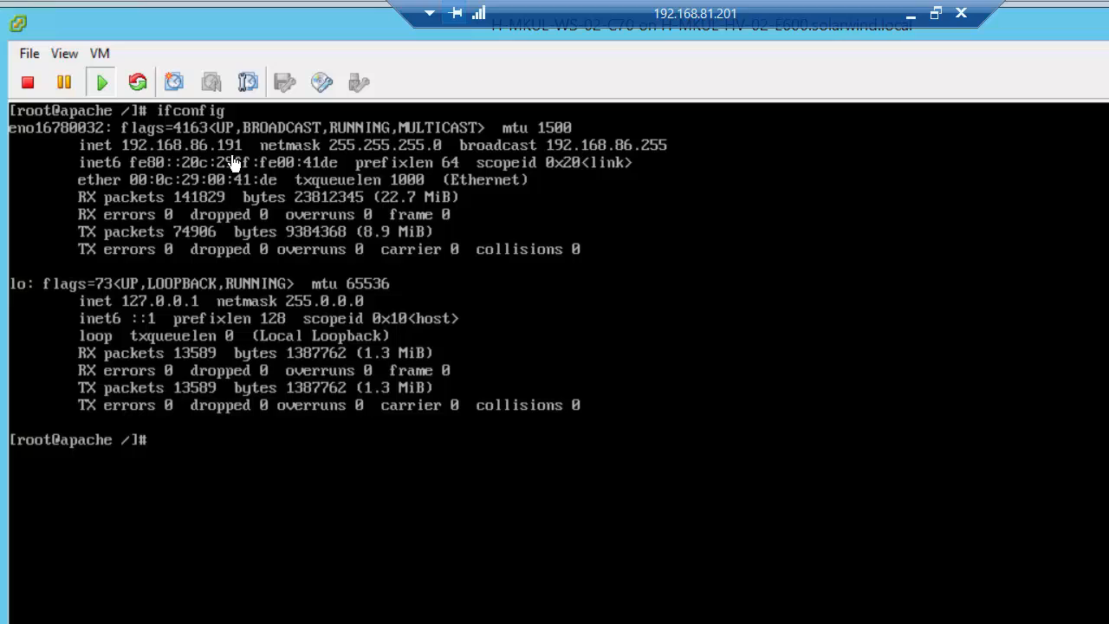
pyautogui.moveTo(361, 382)
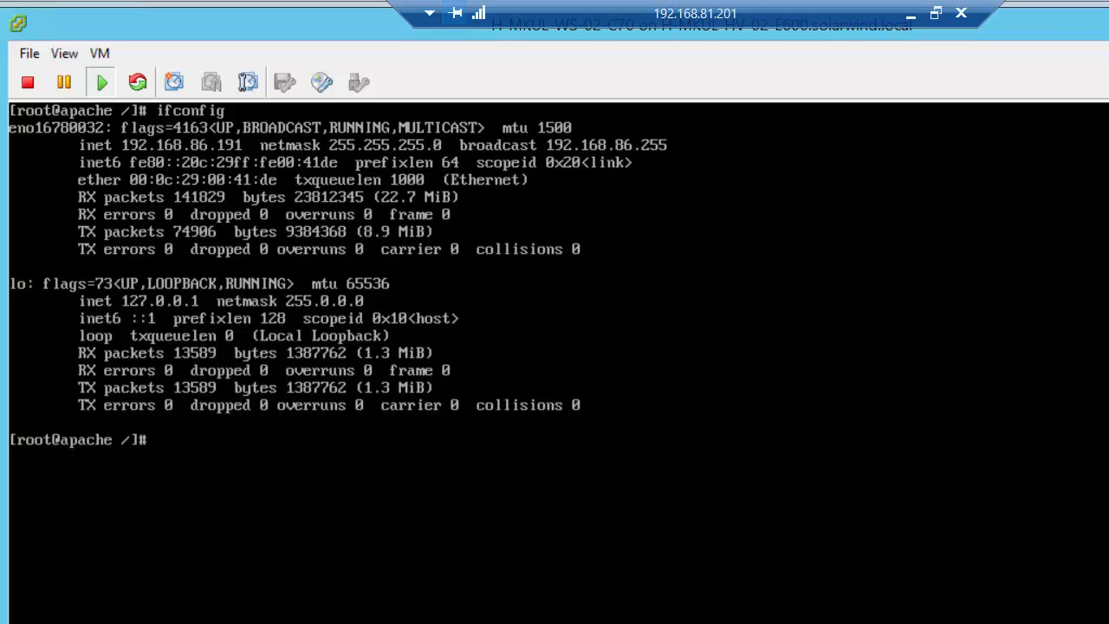
pyautogui.write('ping 192.')
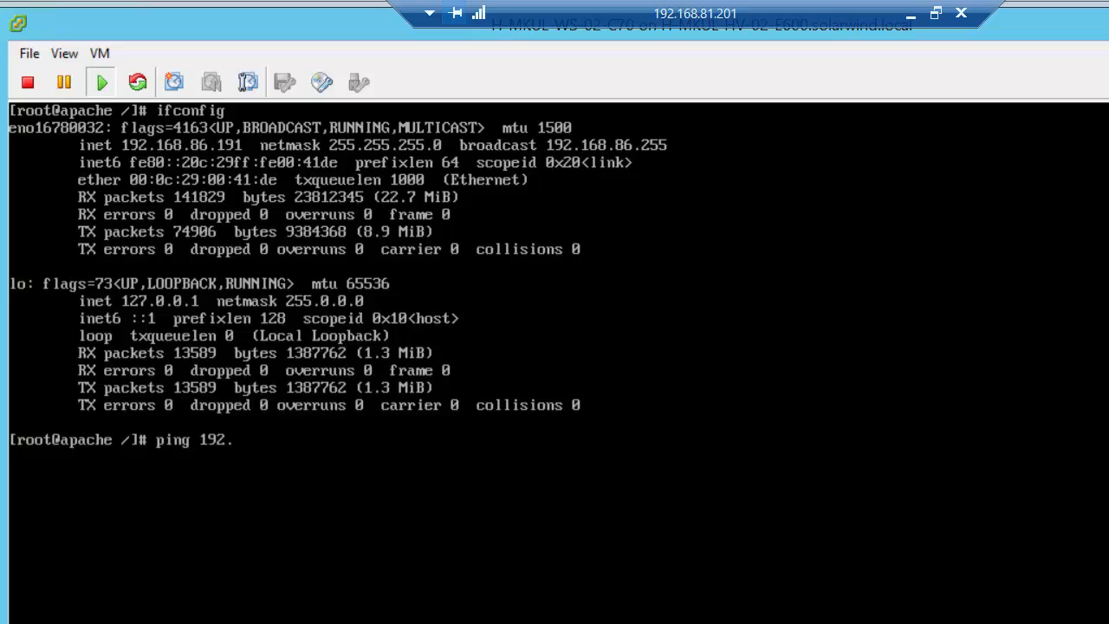
pyautogui.write('86.')
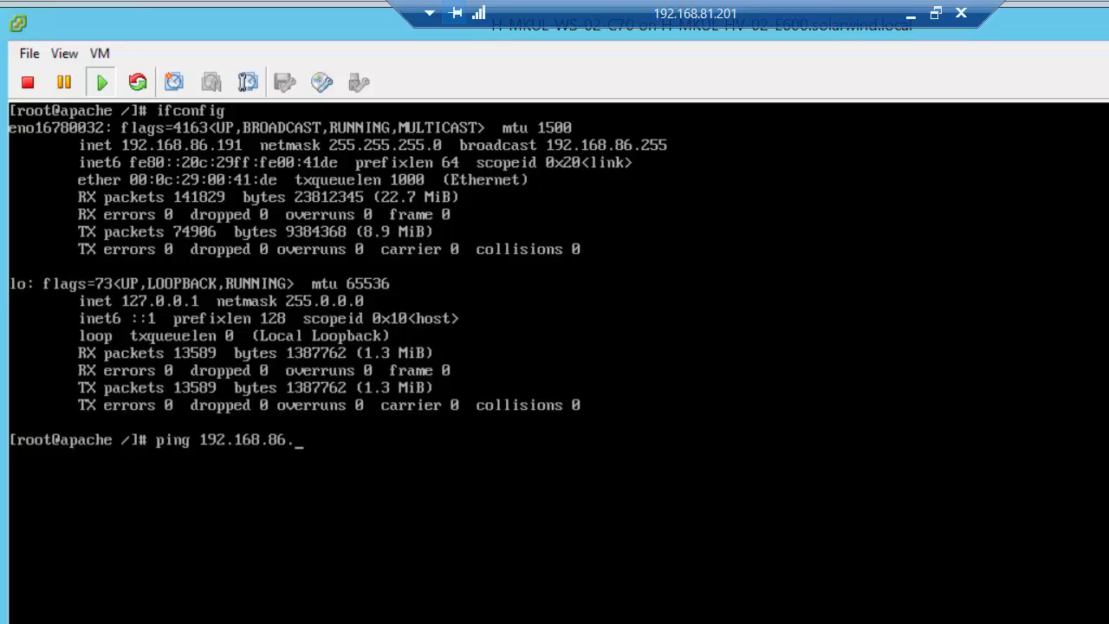
pyautogui.write('1')
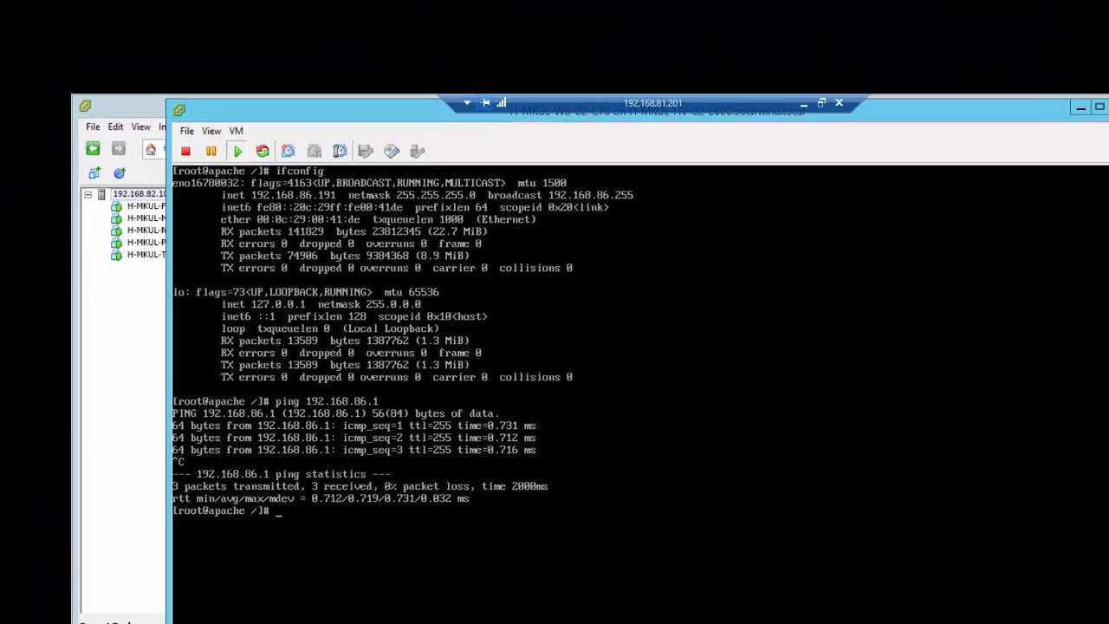
pyautogui.write('route -')
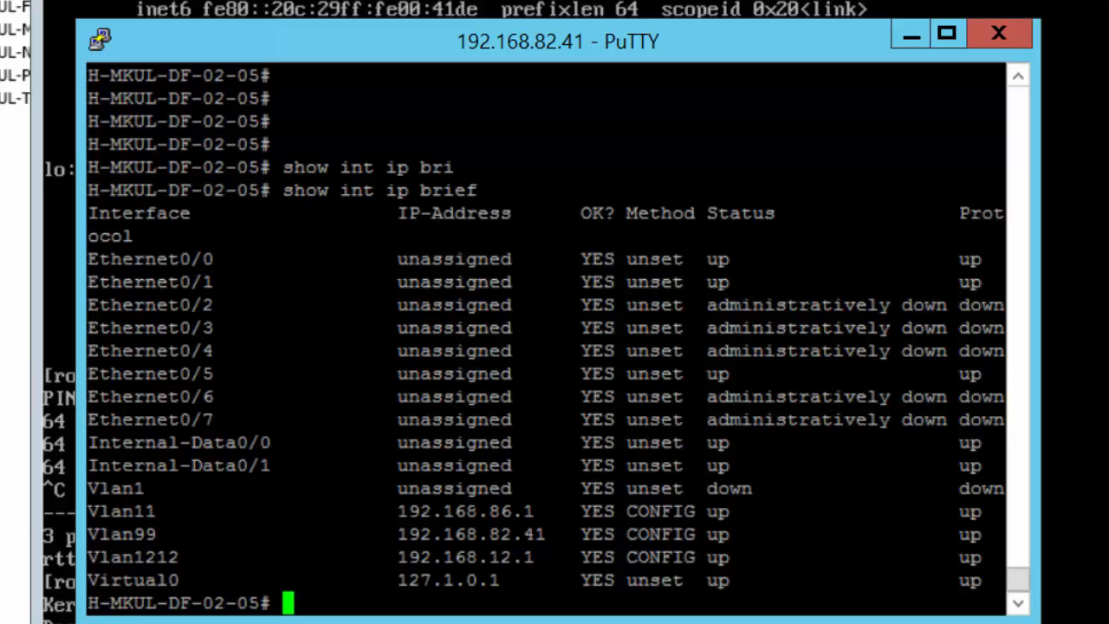
# Step: Copy the Vlan11 inside gateway address 192.168.86.1 and begin the show route command
pyautogui.doubleClick(471, 534)
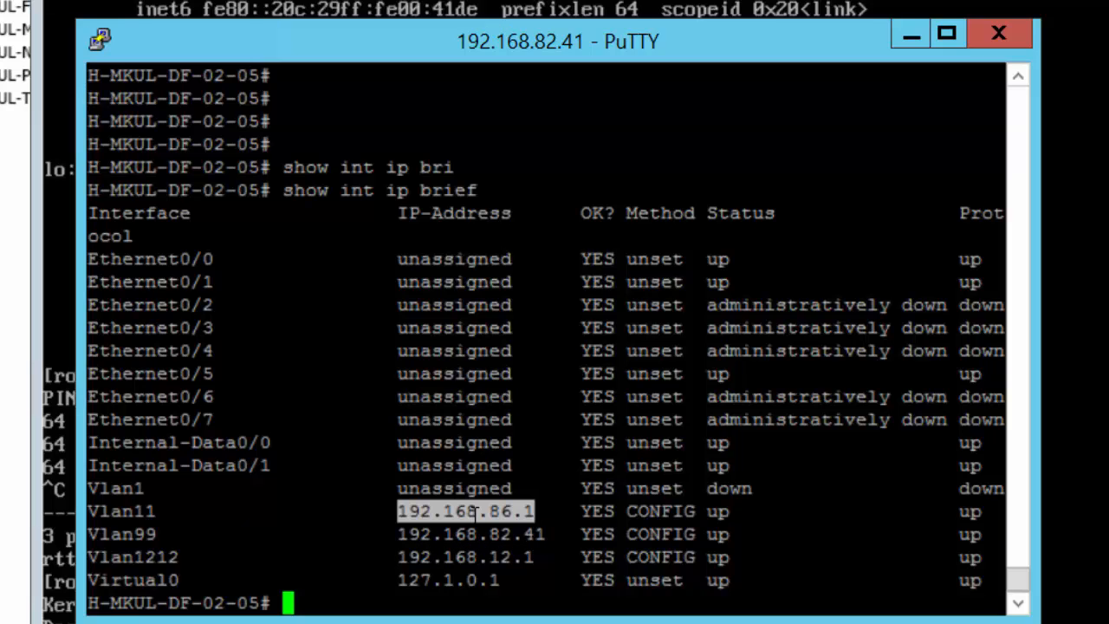
pyautogui.write('show r')
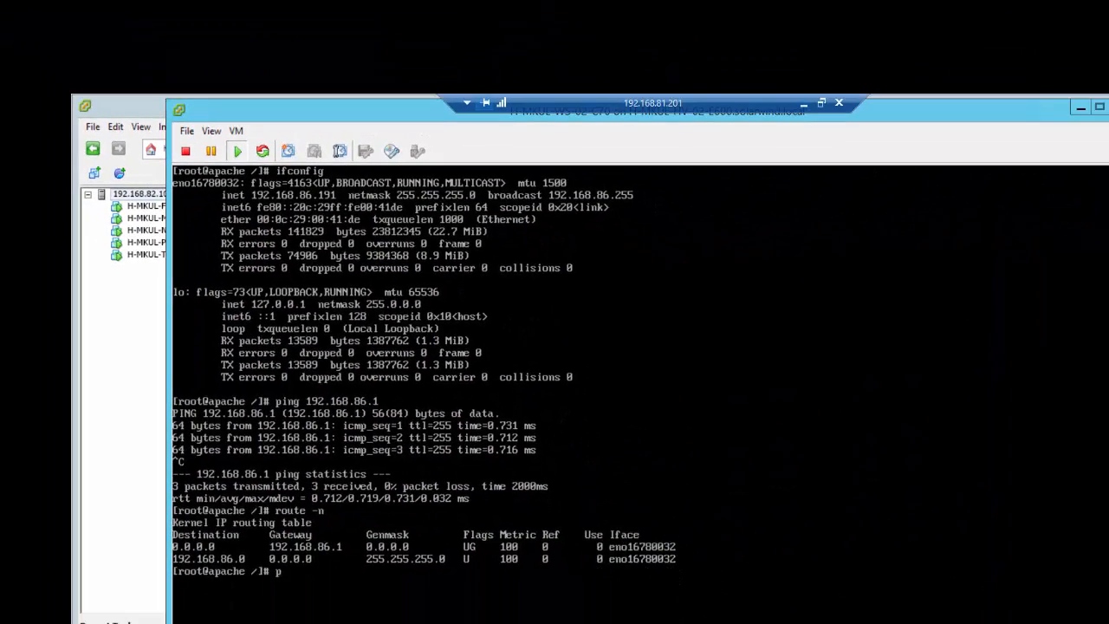
# Step: Start a ping to 4.2.2.2 from the Apache server console
pyautogui.write('ing 4.2.2.2')
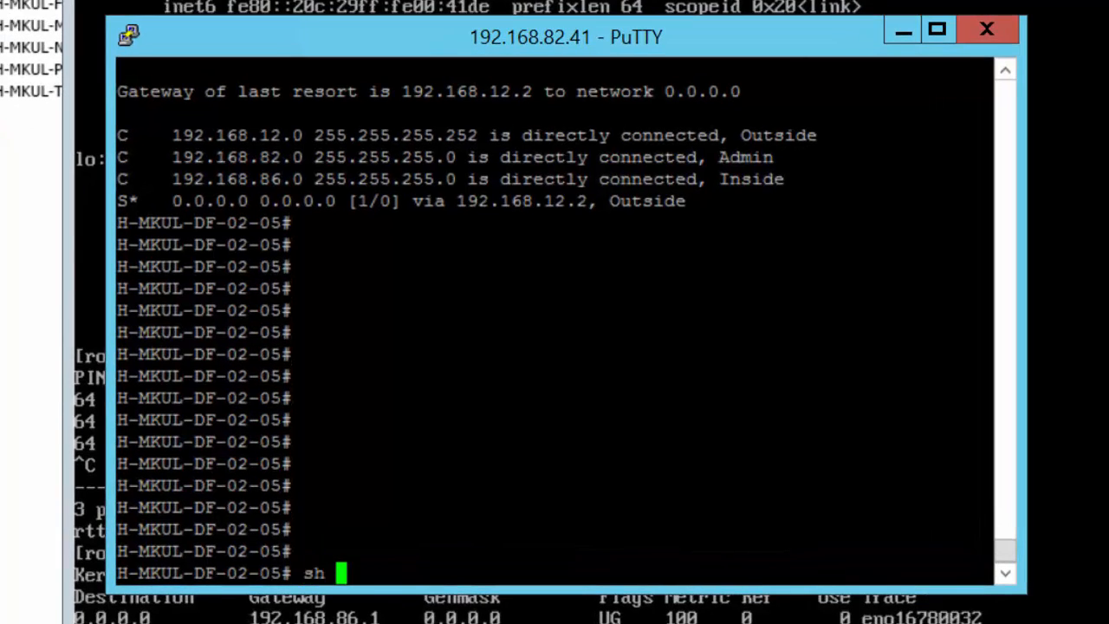
# Step: Check the firewall image via sh version | grep image, show objects, then enter conf t
pyautogui.write('version')
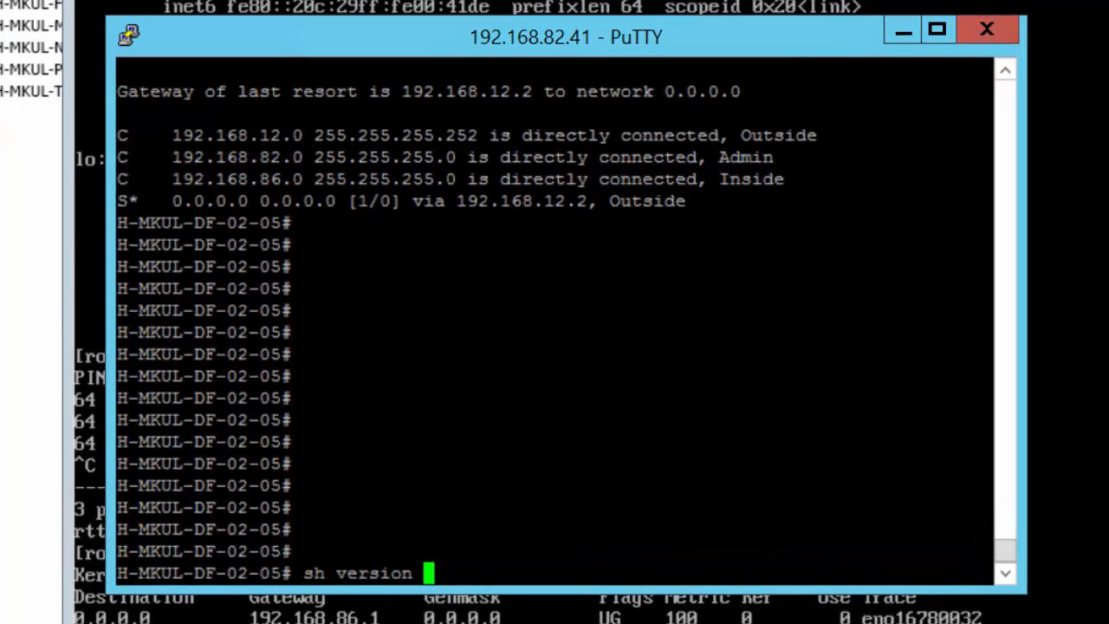
pyautogui.write('| grep image')
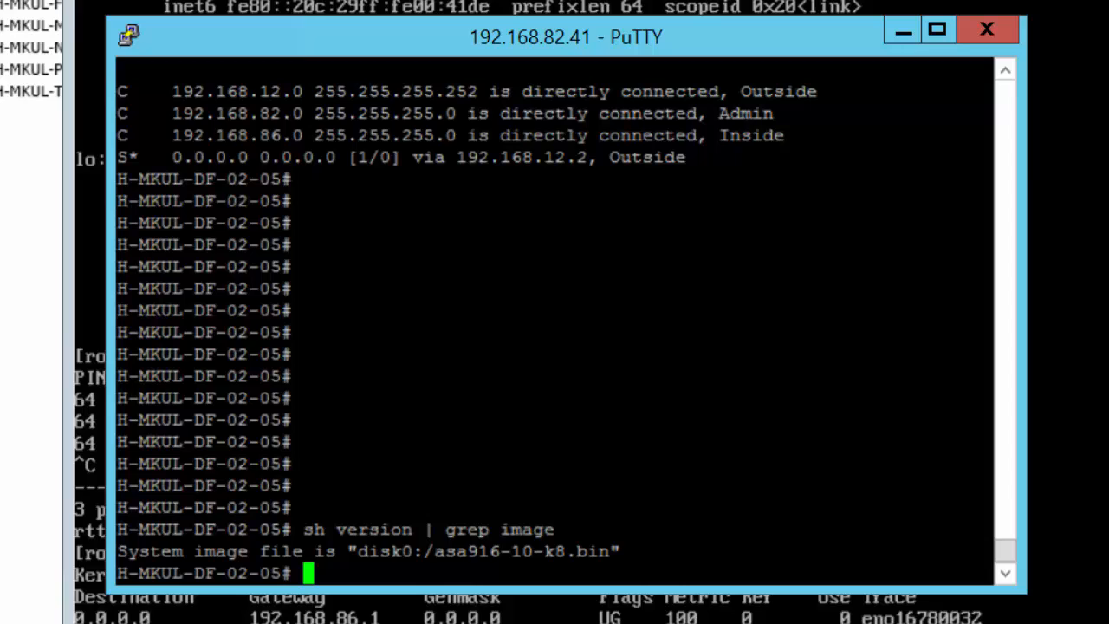
pyautogui.write('show object-group')
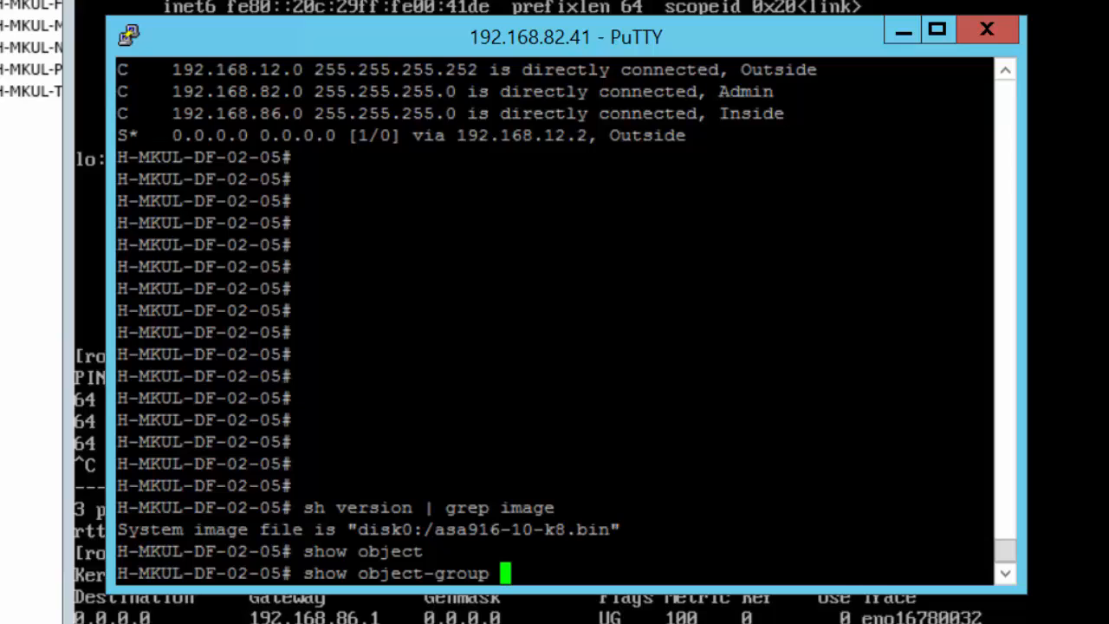
pyautogui.press('BackSpace')
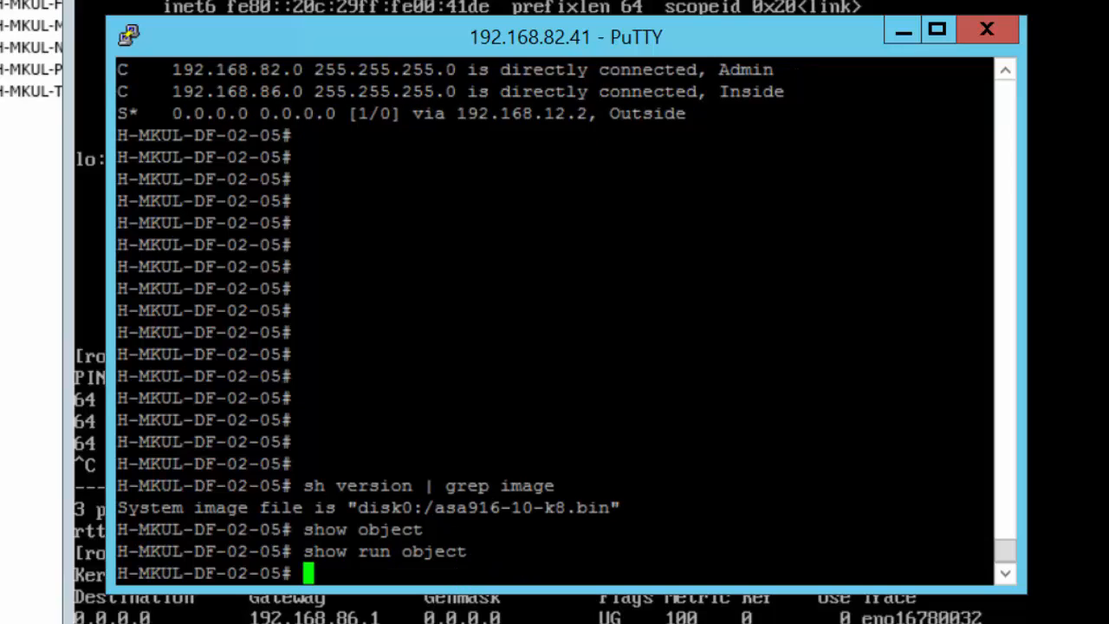
pyautogui.write('conf t')
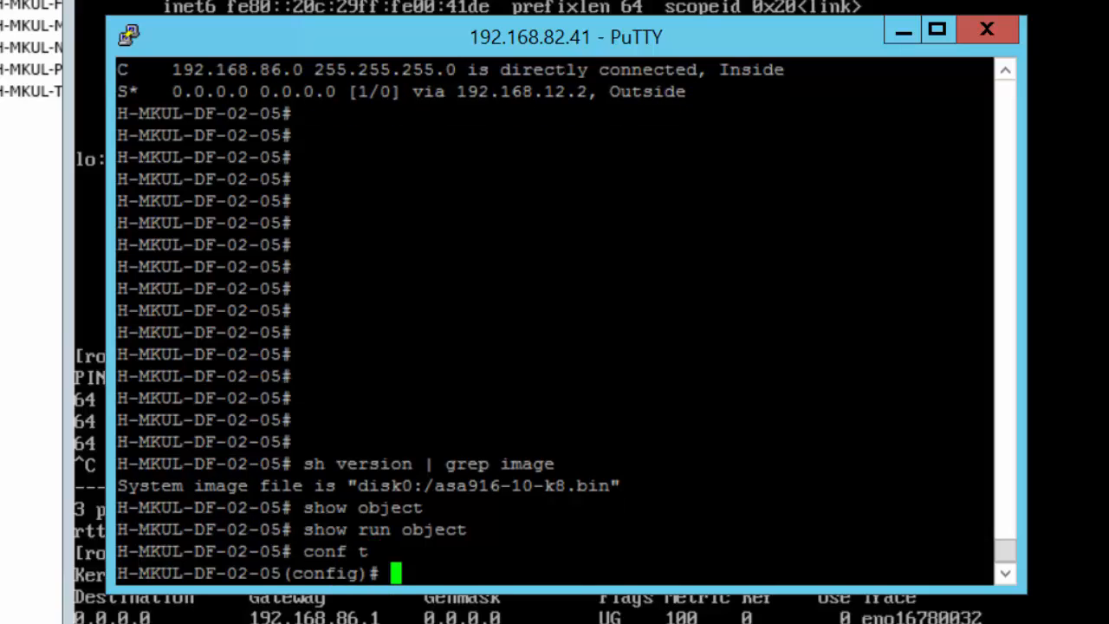
# Step: Define object network Inside_Net with subnet 192.168.86.0 255.255.255.0
pyautogui.write('object network')
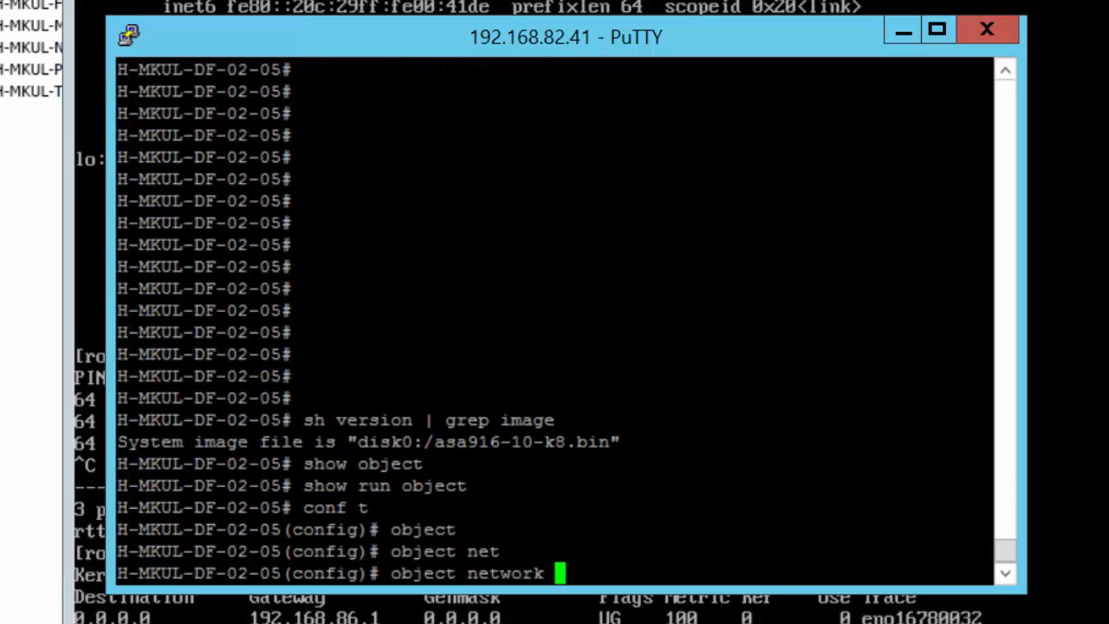
pyautogui.write('In')
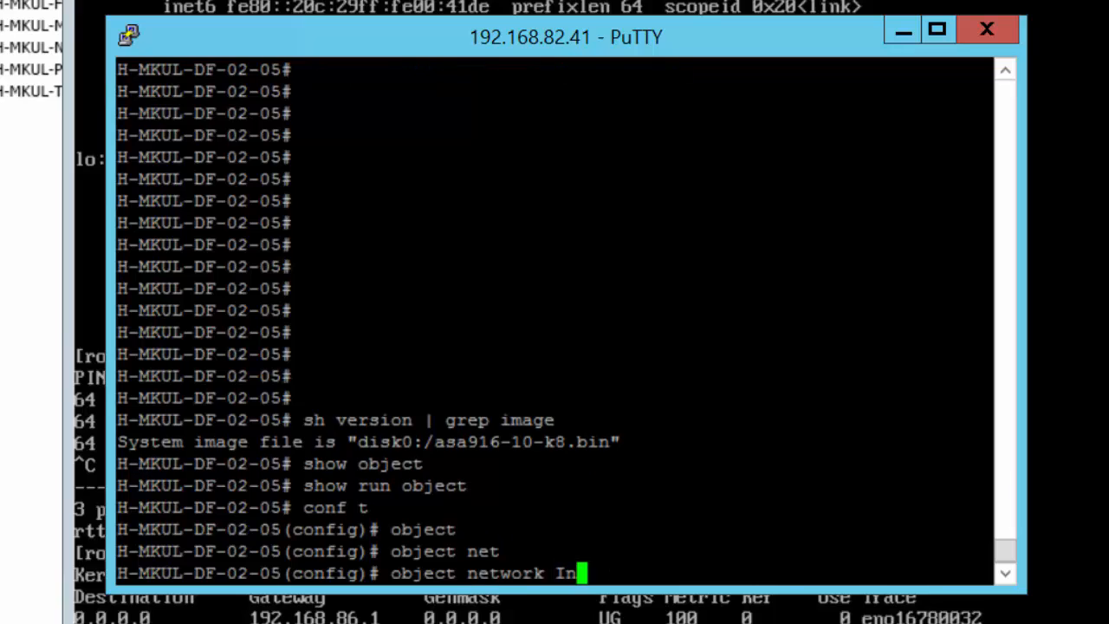
pyautogui.write('side_Net')
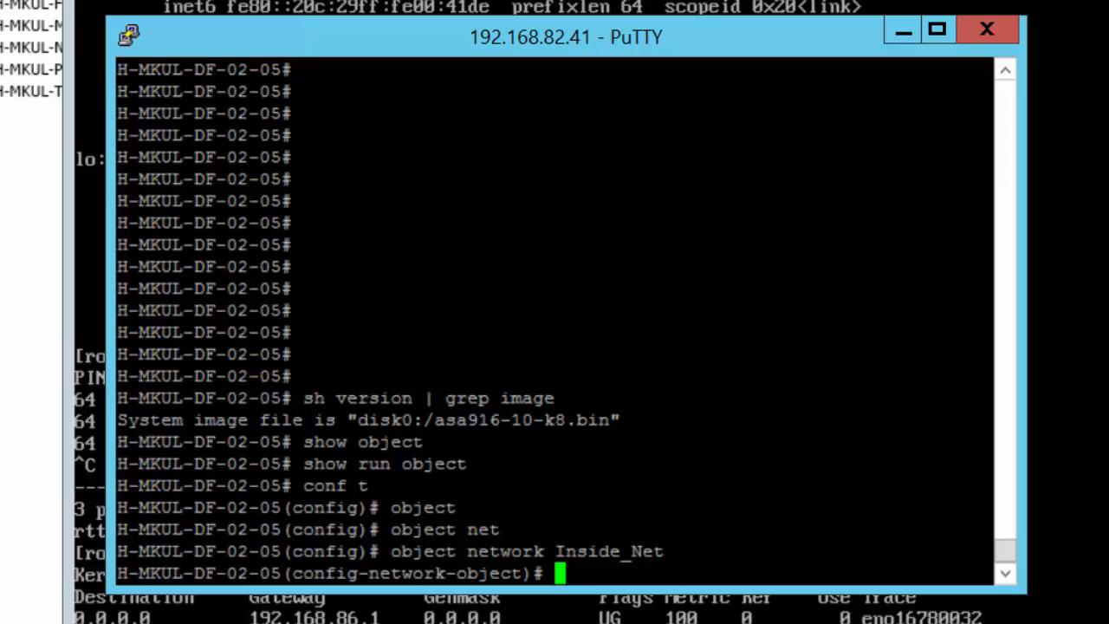
pyautogui.write('subnet')
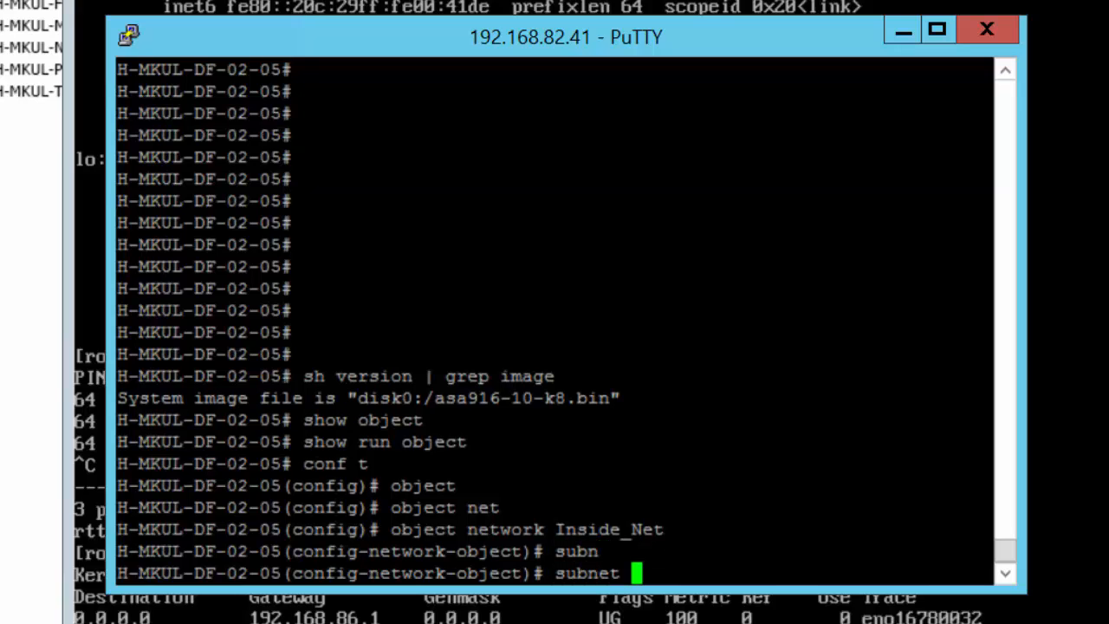
pyautogui.write('192.168')
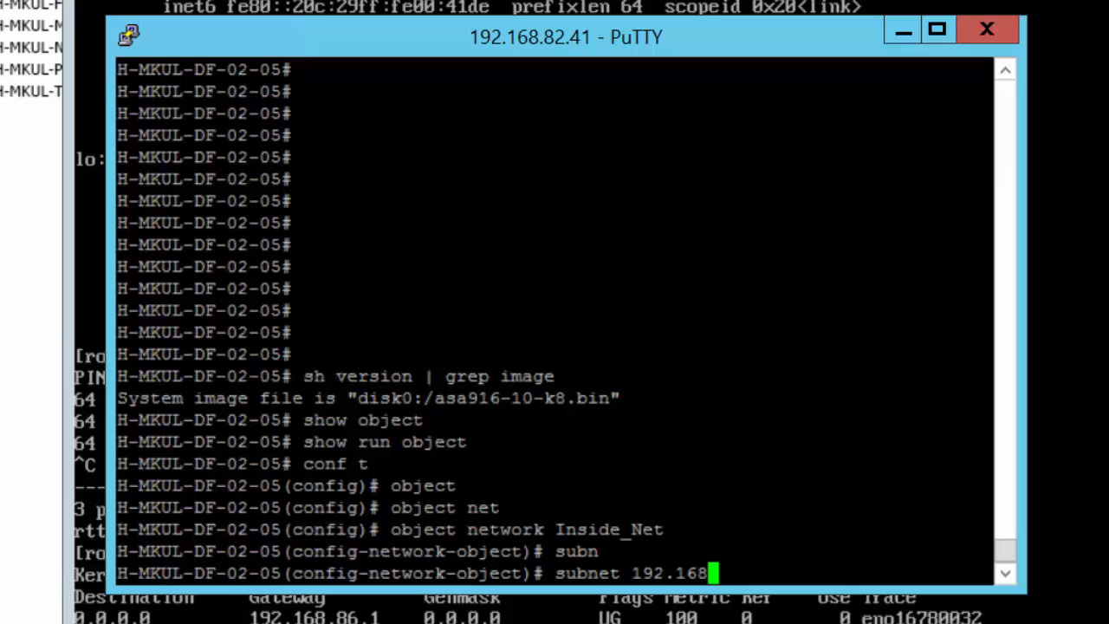
pyautogui.write('.86.0')
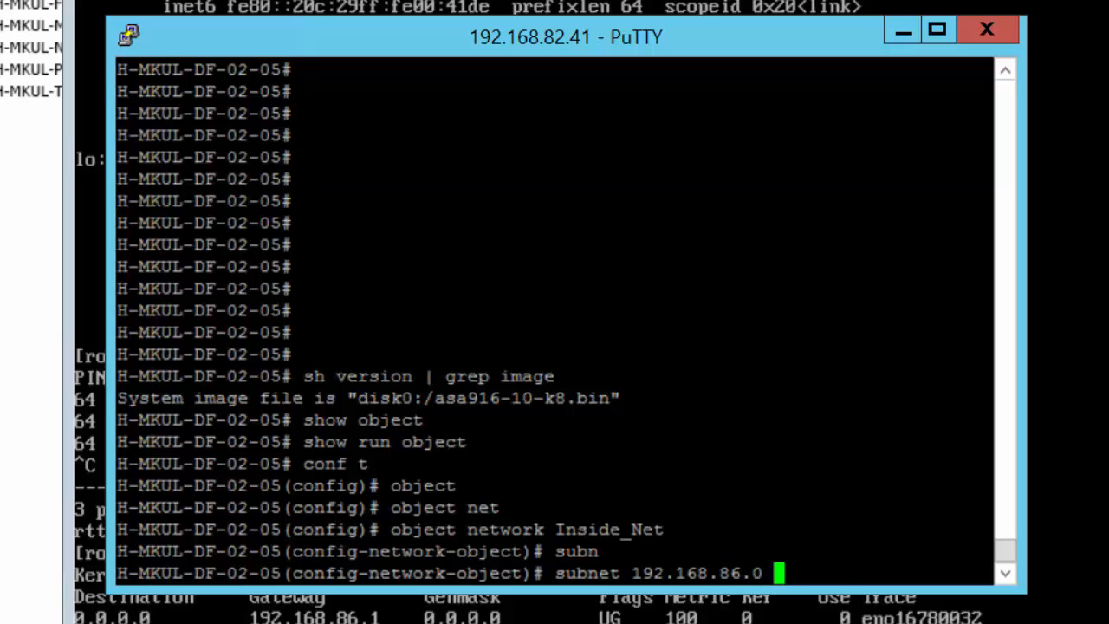
pyautogui.write('255.255.255.0')
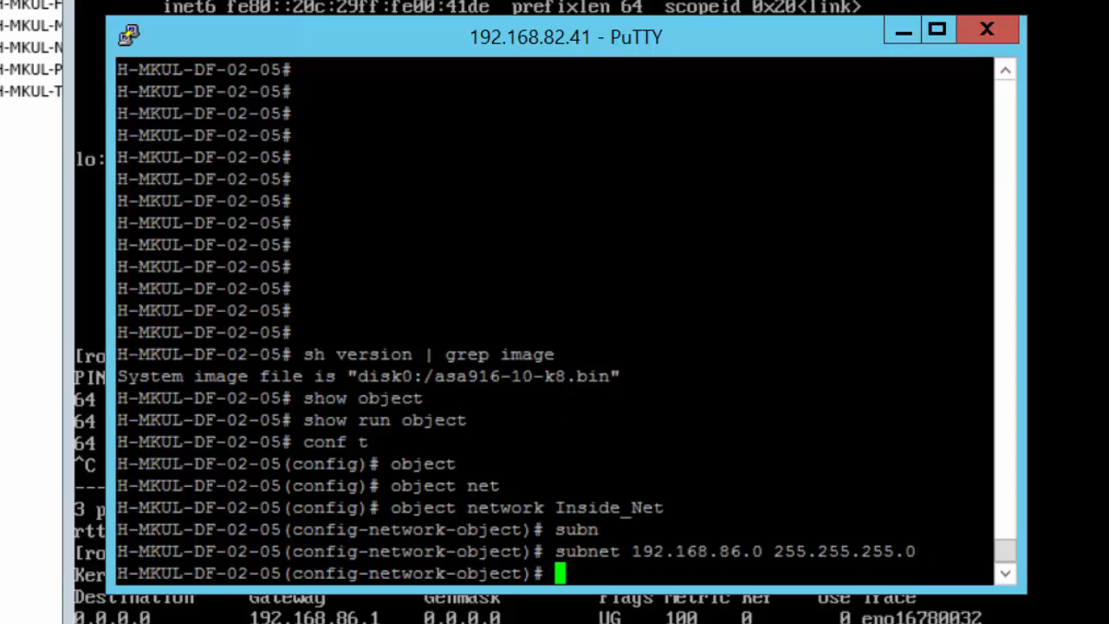
# Step: Add nat (Inside,Outside) dynamic interface to Inside_Net and exit object mode
pyautogui.write('nat')
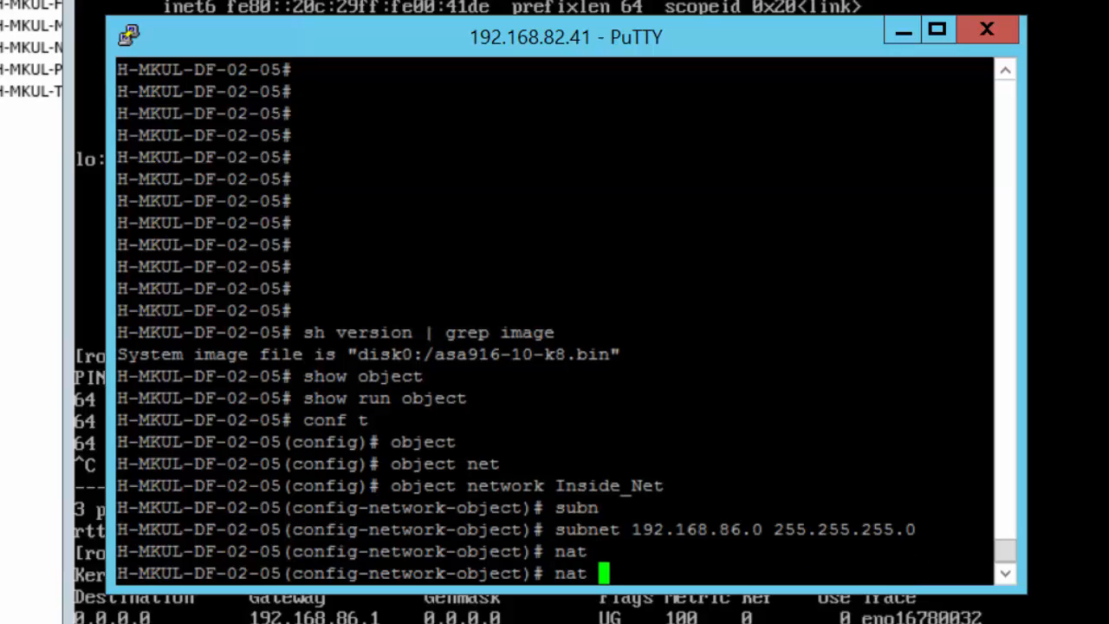
pyautogui.write('(')
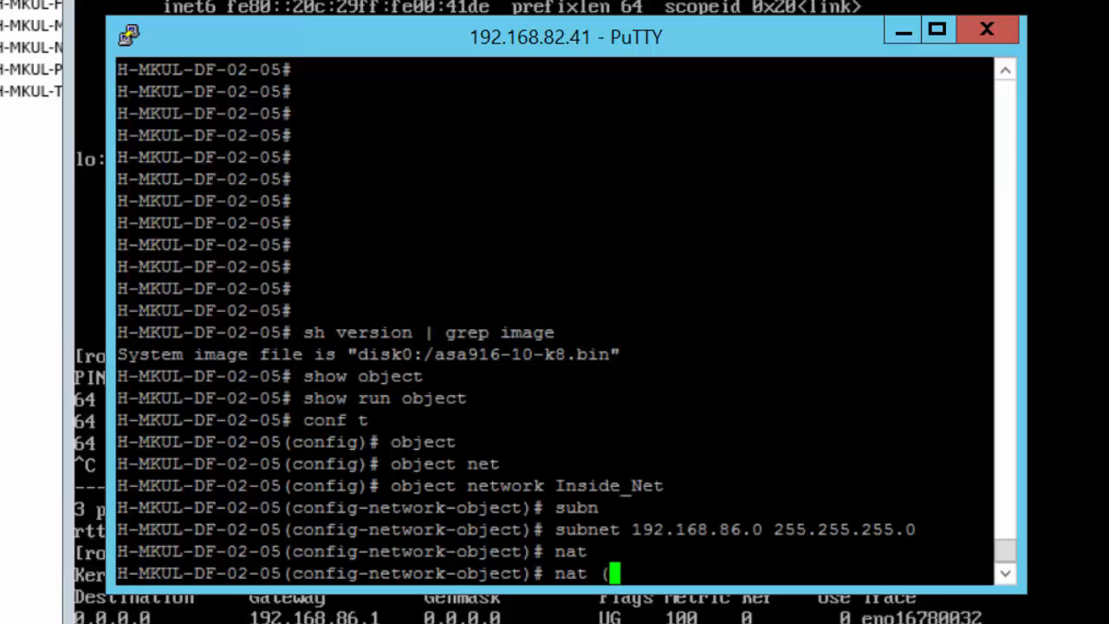
pyautogui.write('insid')
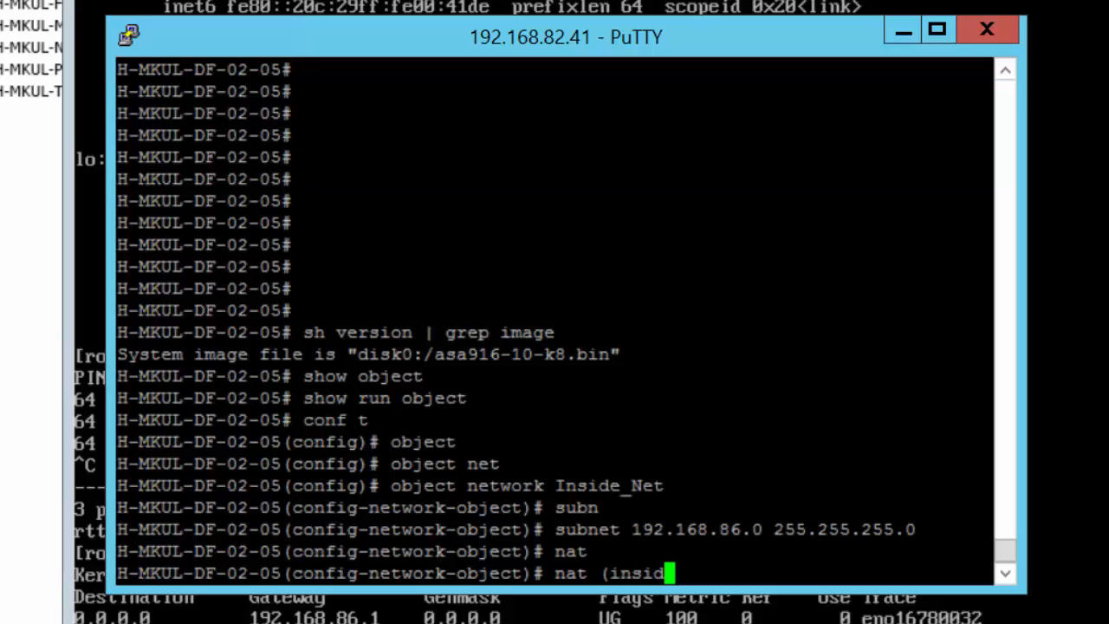
pyautogui.write('e,')
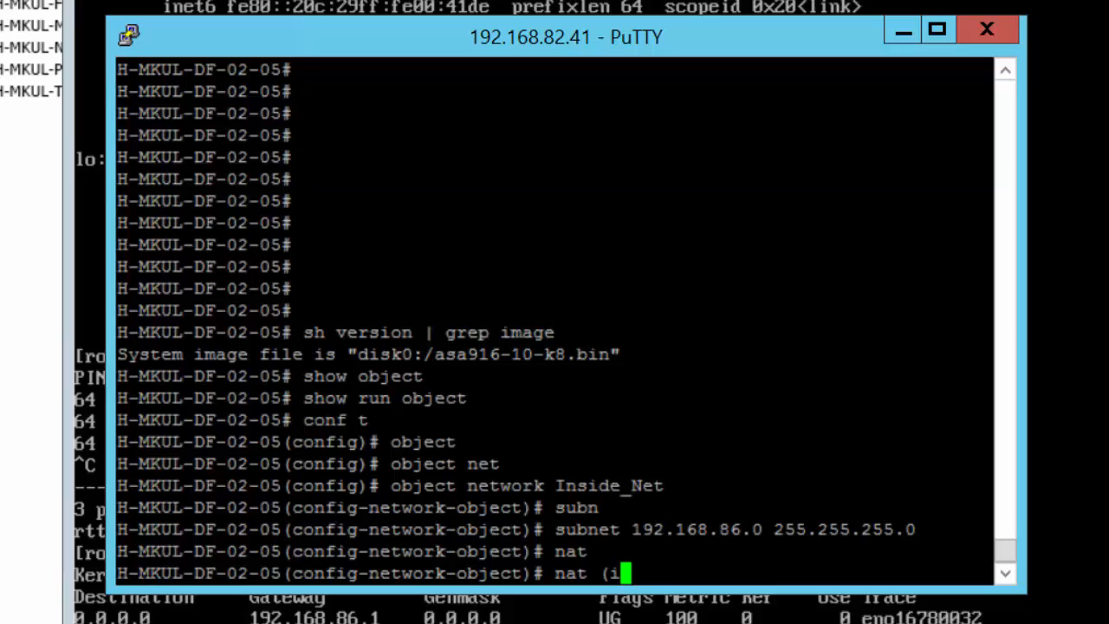
pyautogui.write('nside,Outside')
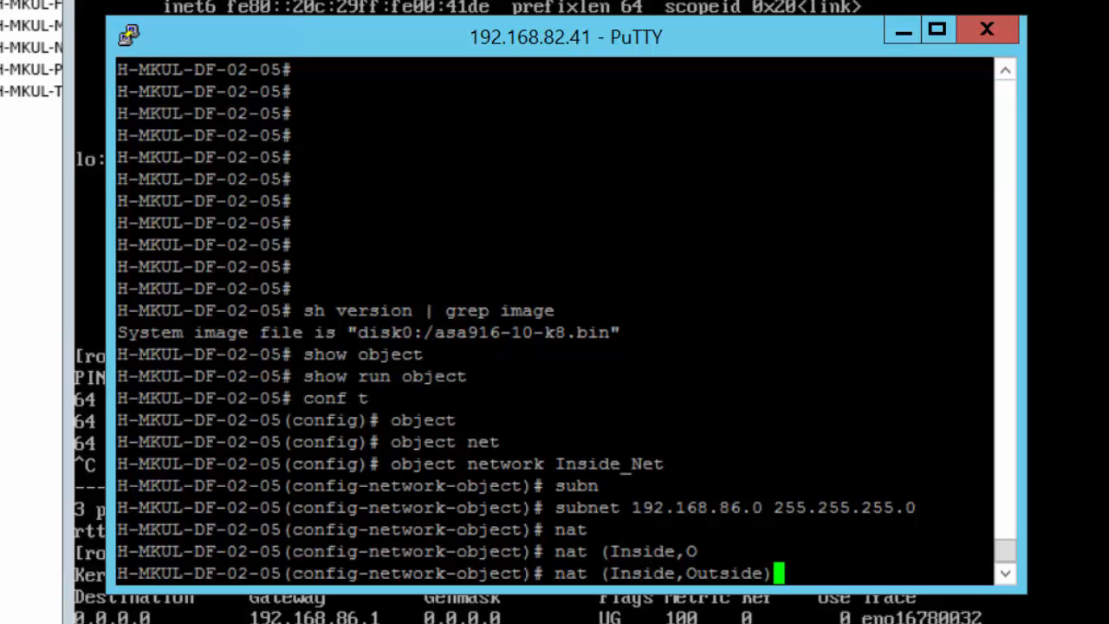
pyautogui.write('dynamic')
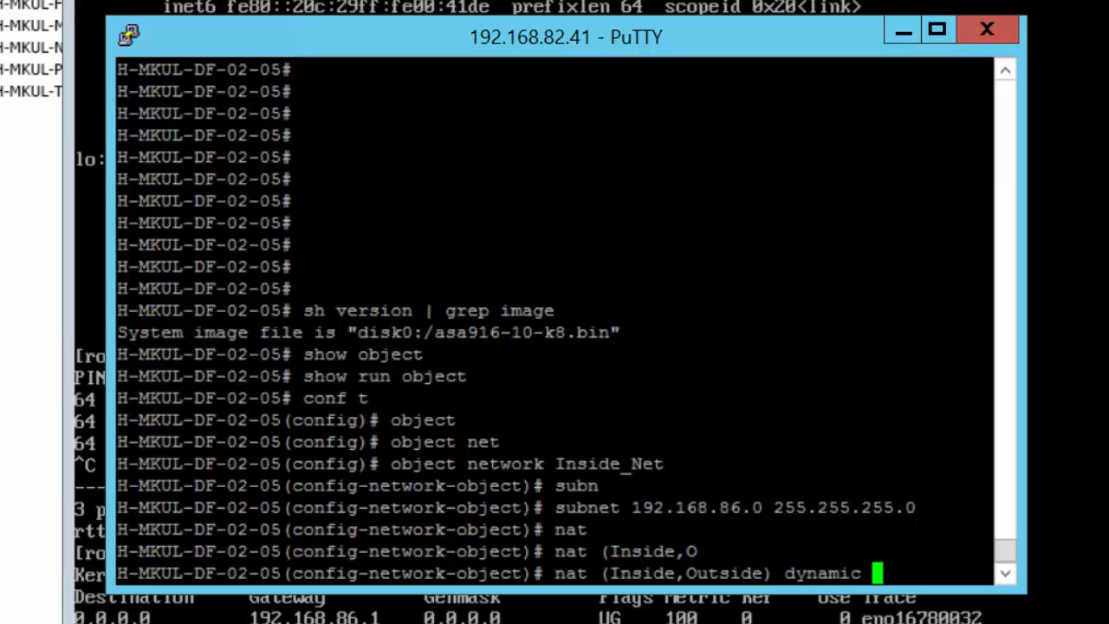
pyautogui.write('inter')
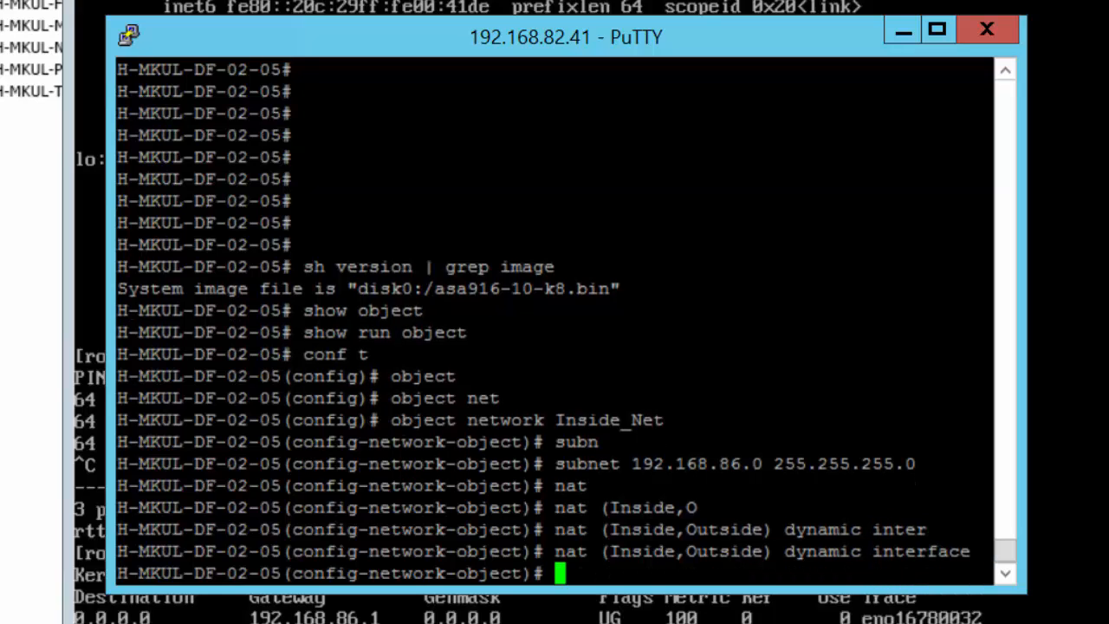
pyautogui.write('exi')
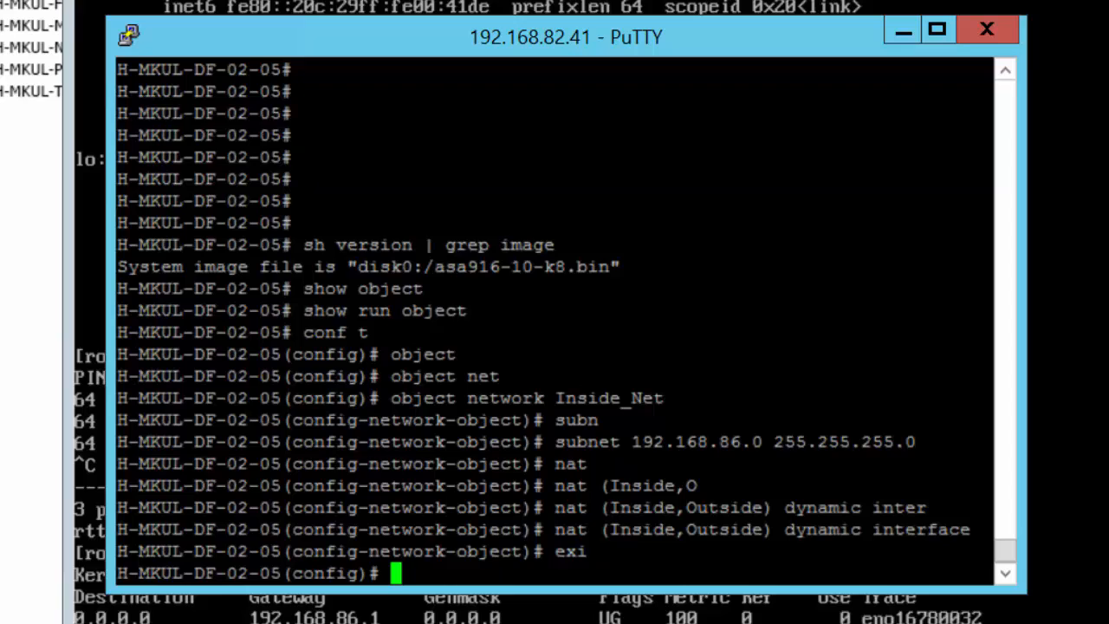
# Step: Verify the Apache server now gets ping replies from 4.2.2.2
pyautogui.write('shoq')
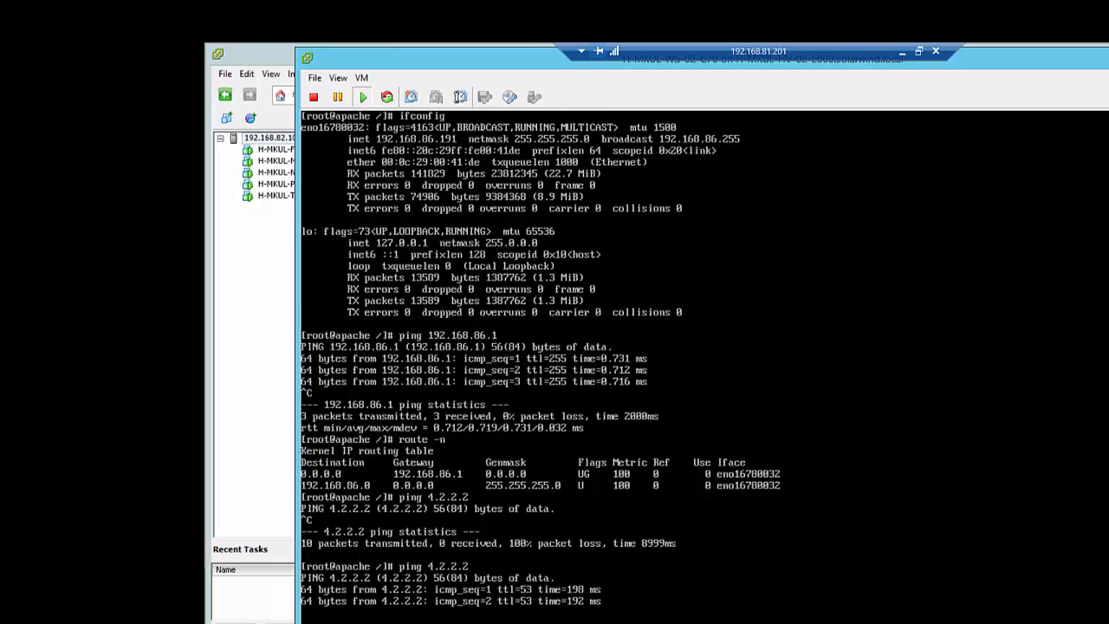
pyautogui.scroll(-3)
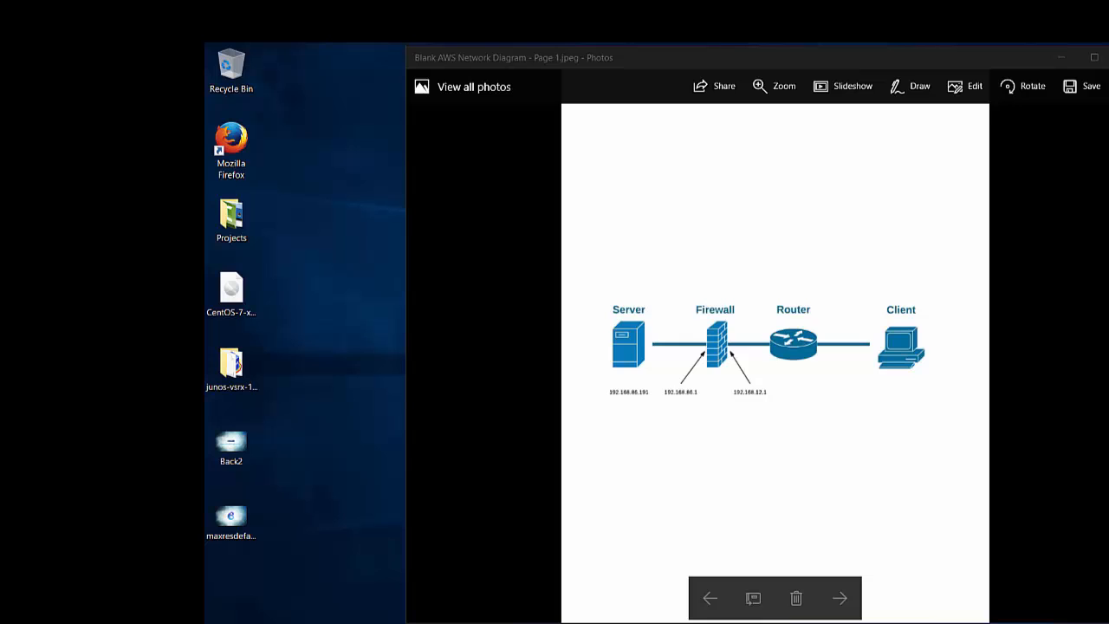
# Step: Bring up the server–firewall–router–client network diagram
pyautogui.write('192.1')
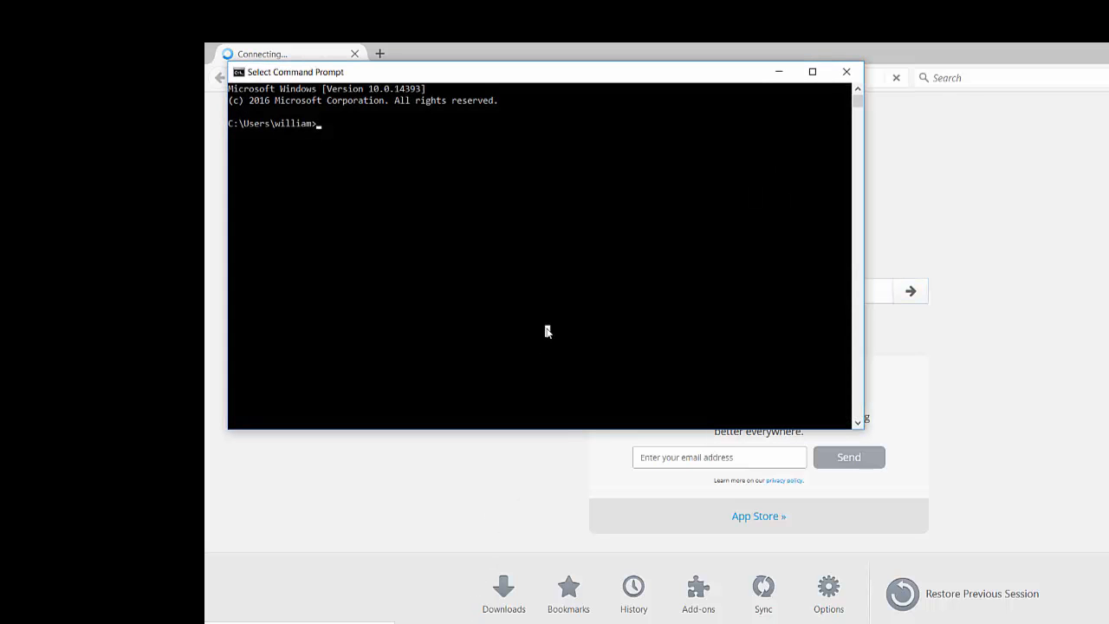
# Step: Ping 192.168.12.1 from the client Command Prompt and stop it with Ctrl+C
pyautogui.write('ping 192')
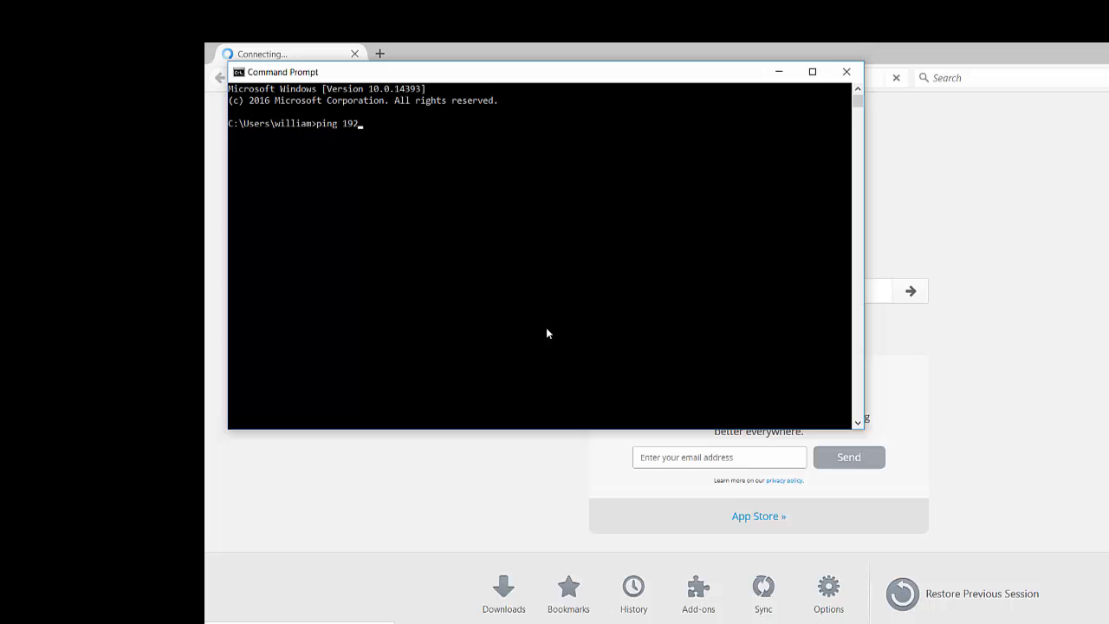
pyautogui.write('.168.12.1')
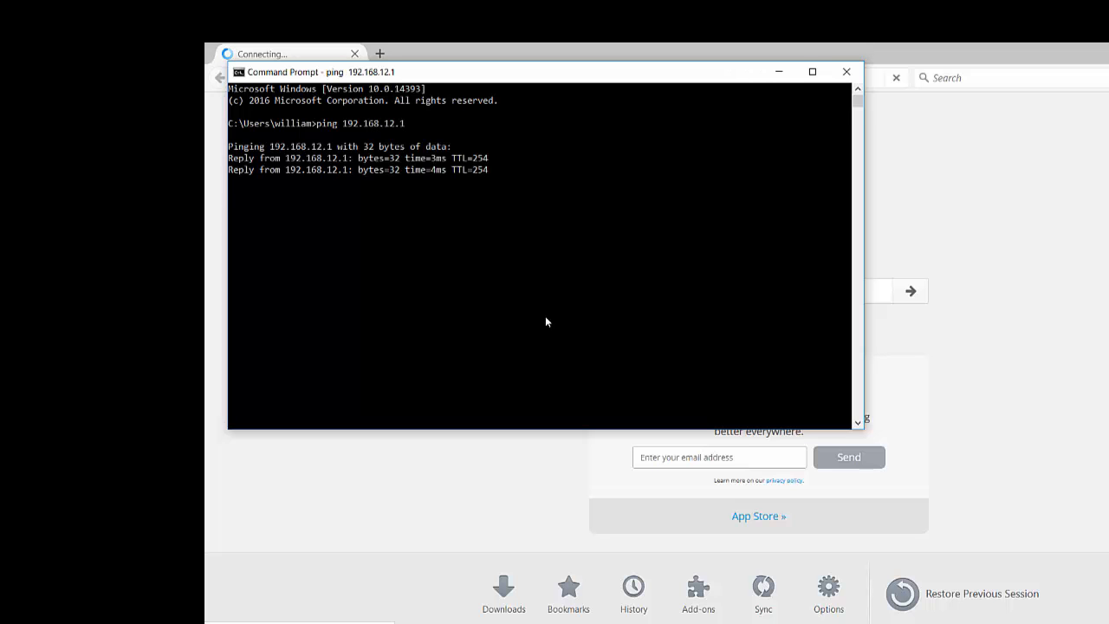
pyautogui.press('ctrl+c')
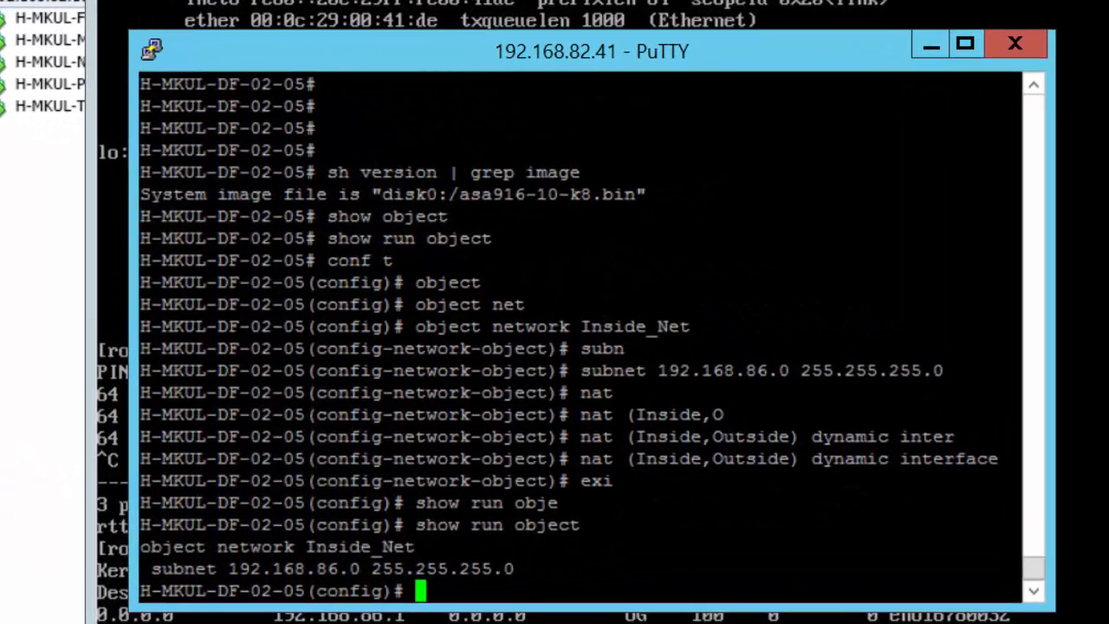
# Step: Create object network Apache and try nat (Inside,Outside) static interface service tcp, hitting the empty-object error
pyautogui.write('object')
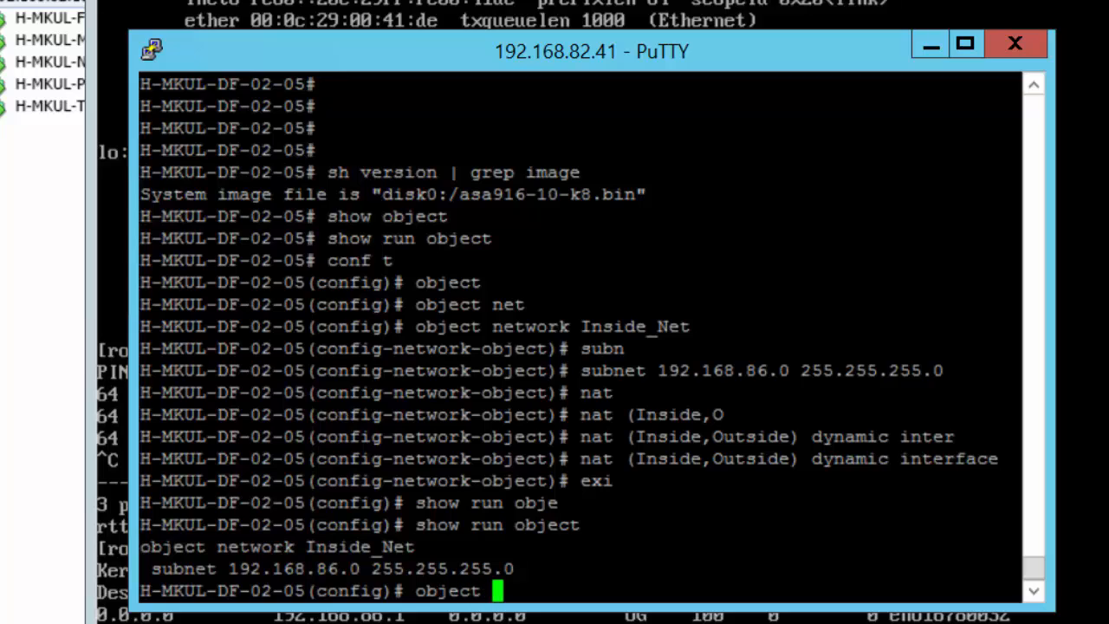
pyautogui.write('network')
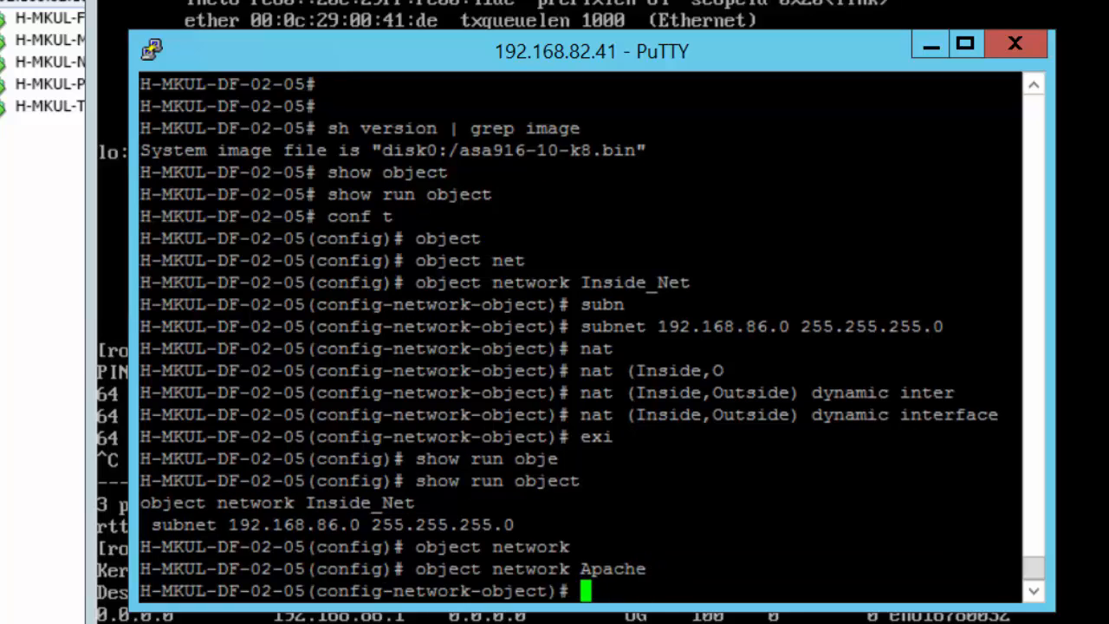
pyautogui.write('nat')
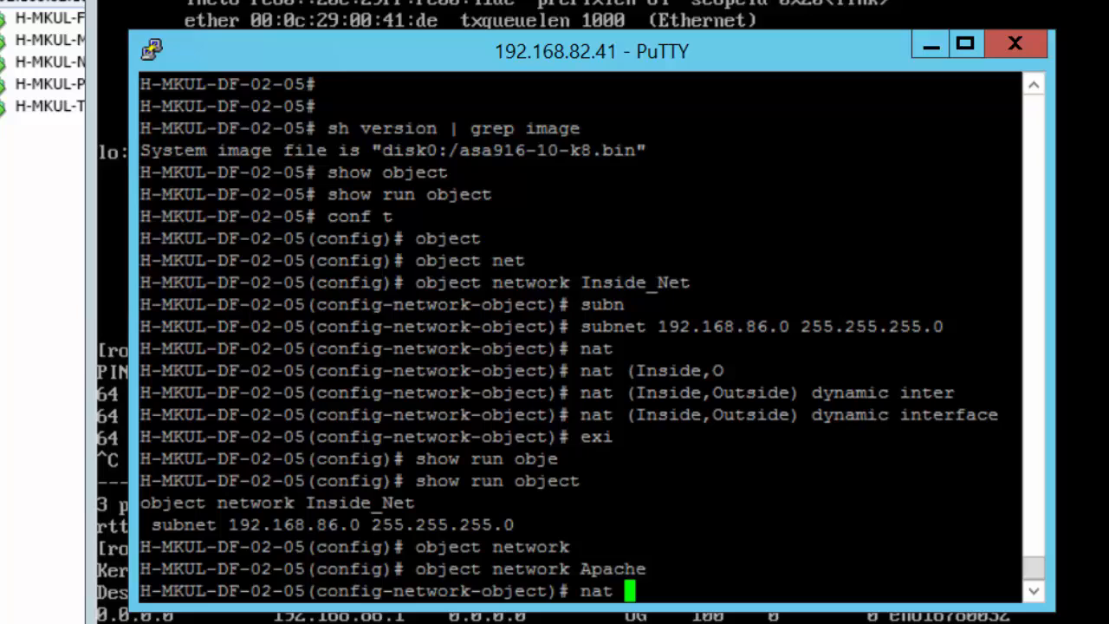
pyautogui.write('(in')
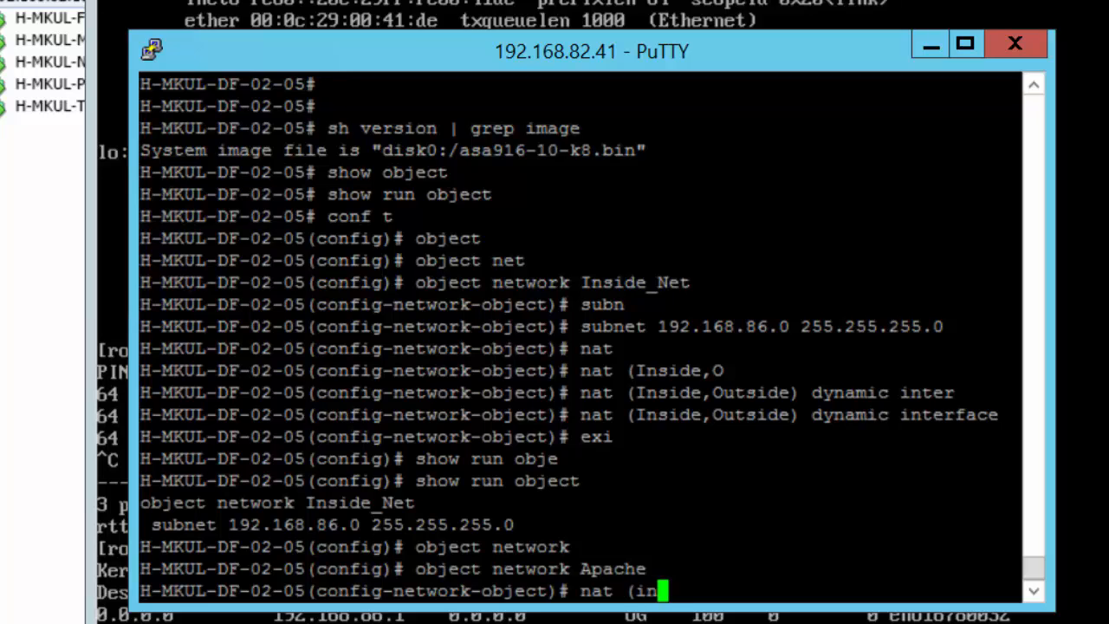
pyautogui.write('side,Outside')
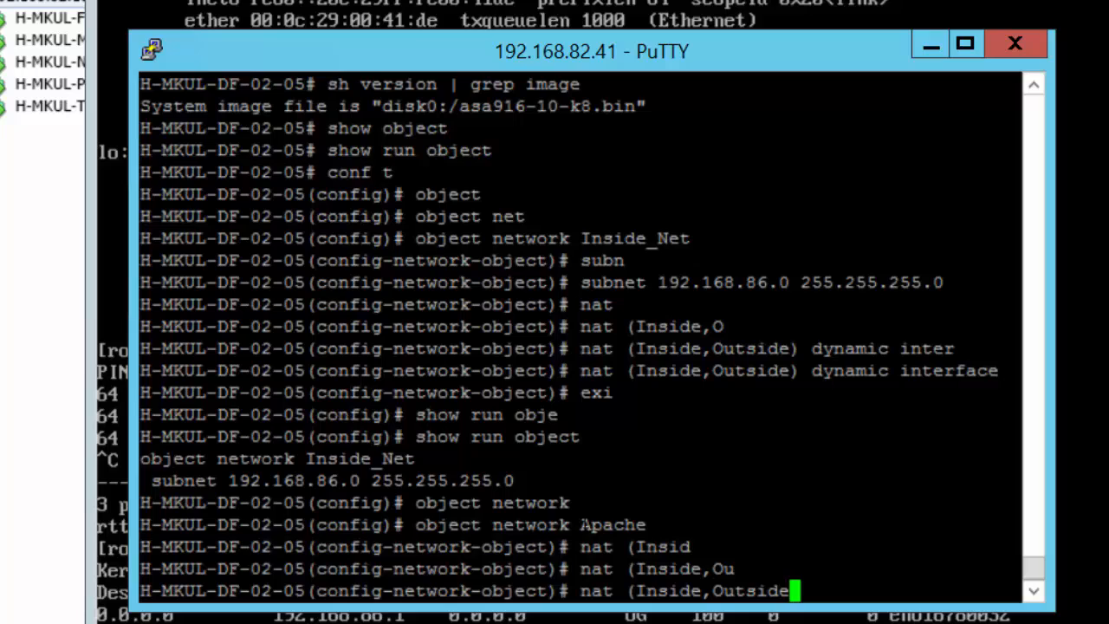
pyautogui.write(') static')
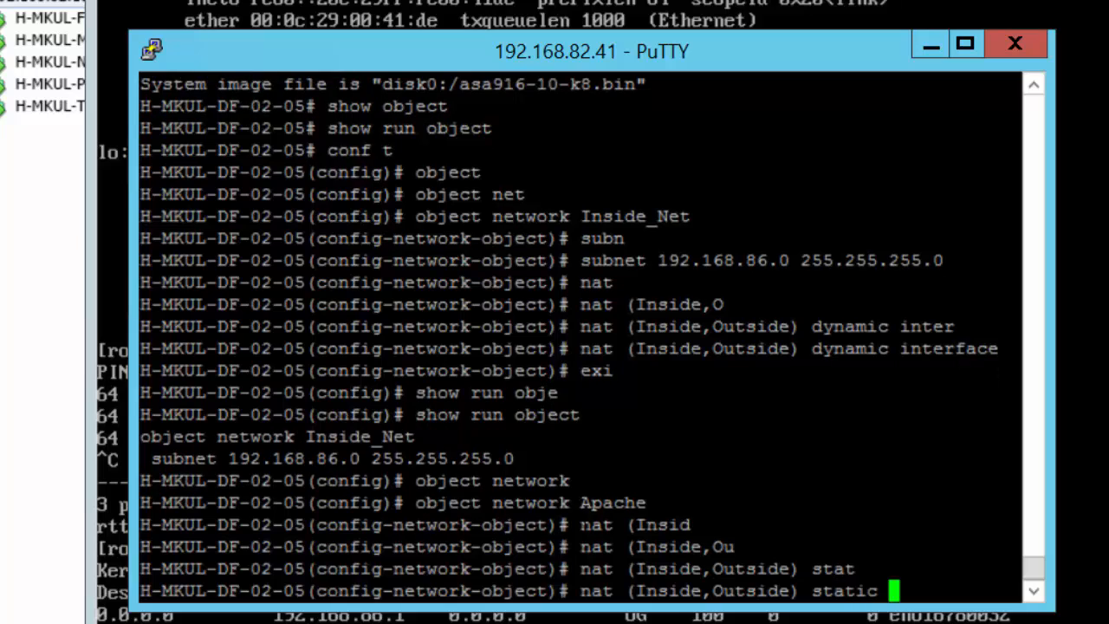
pyautogui.write('interface')
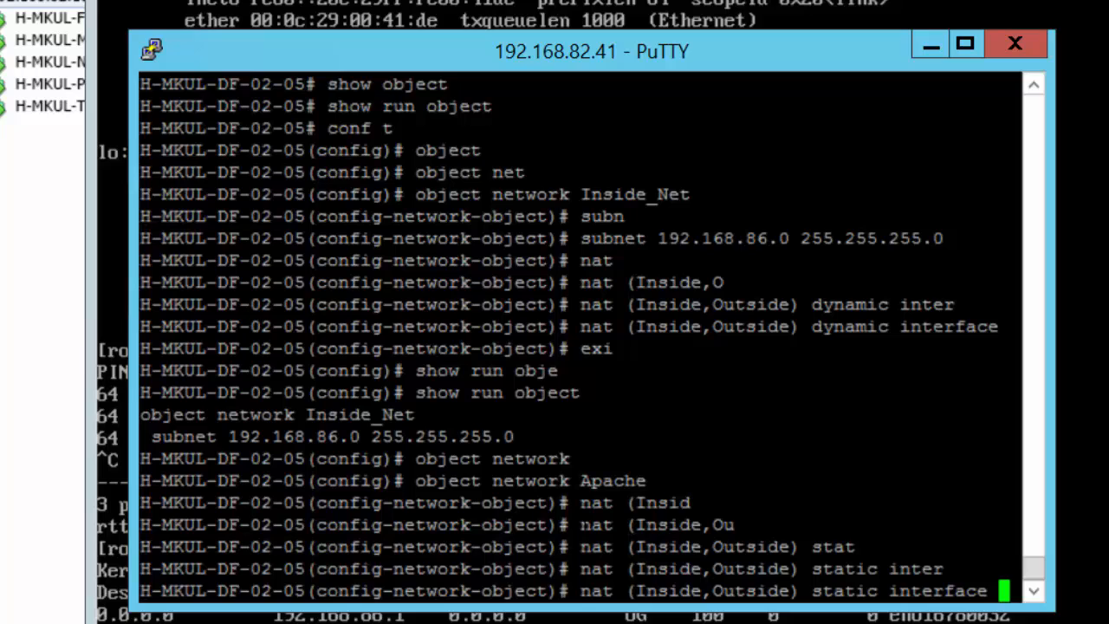
pyautogui.write('interface service tc')
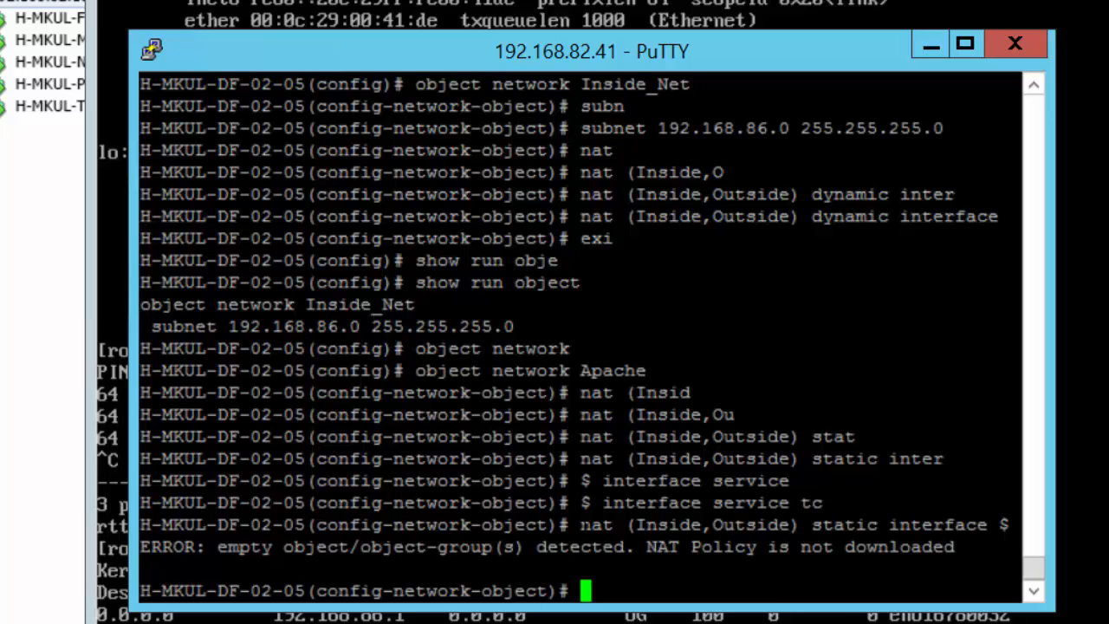
# Step: Give the Apache object host 192.168.86.191 so the static interface NAT is accepted
pyautogui.write('host')
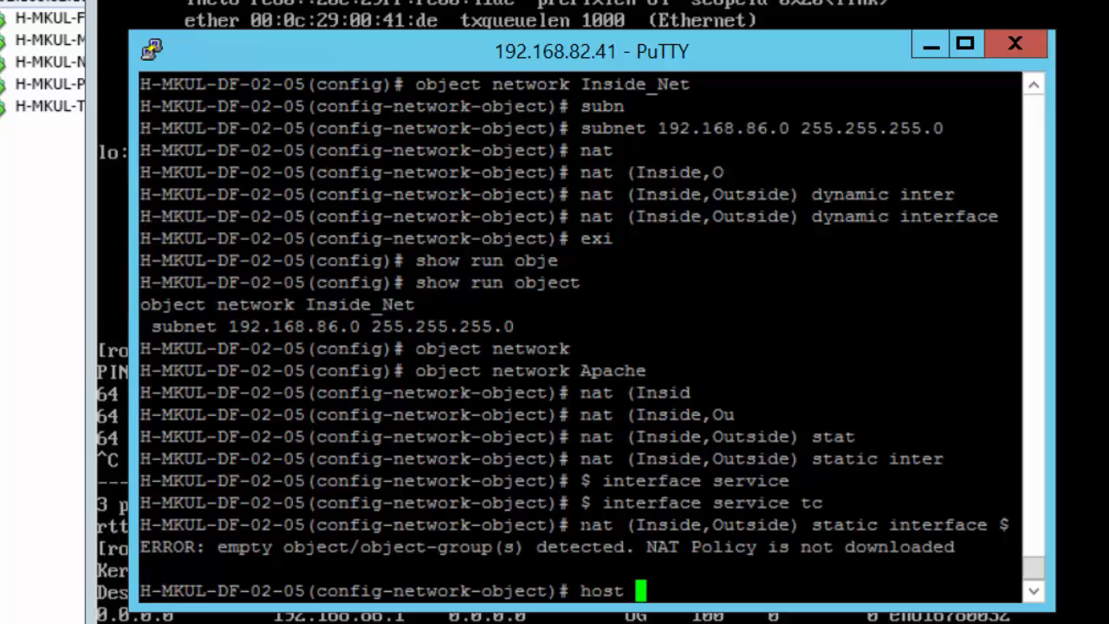
pyautogui.write('192')
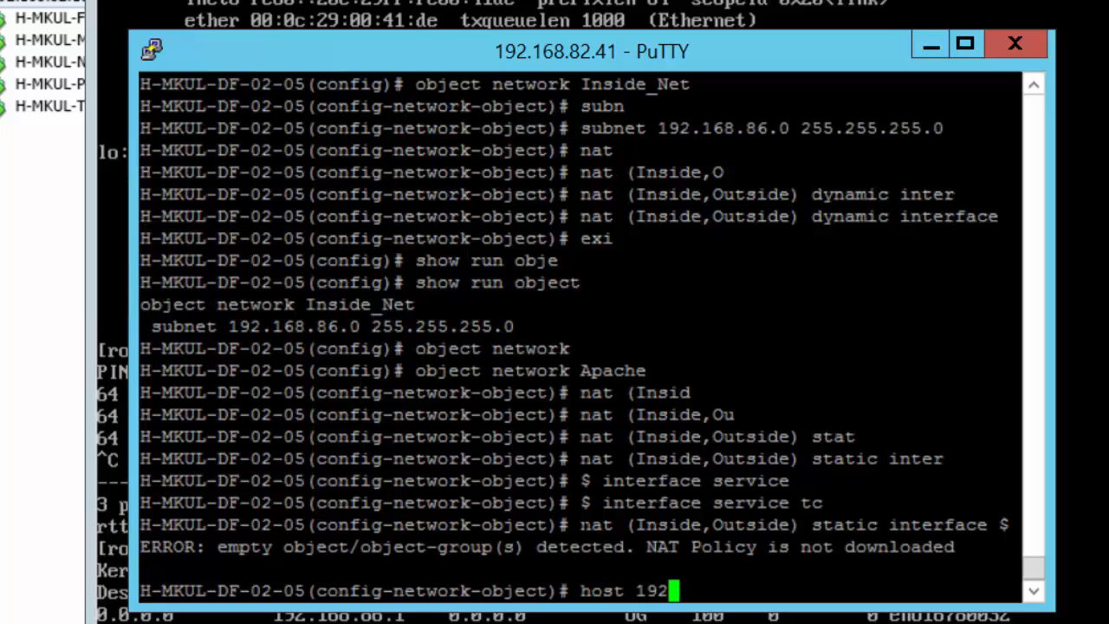
pyautogui.write('.168')
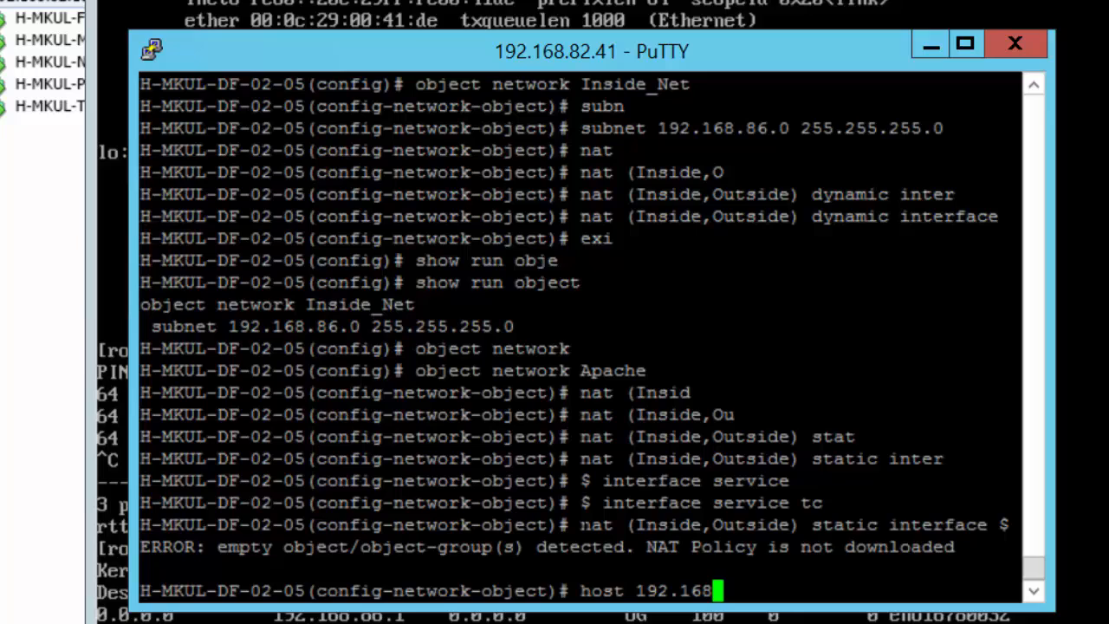
pyautogui.write('.86.191')
pyautogui.write('a')
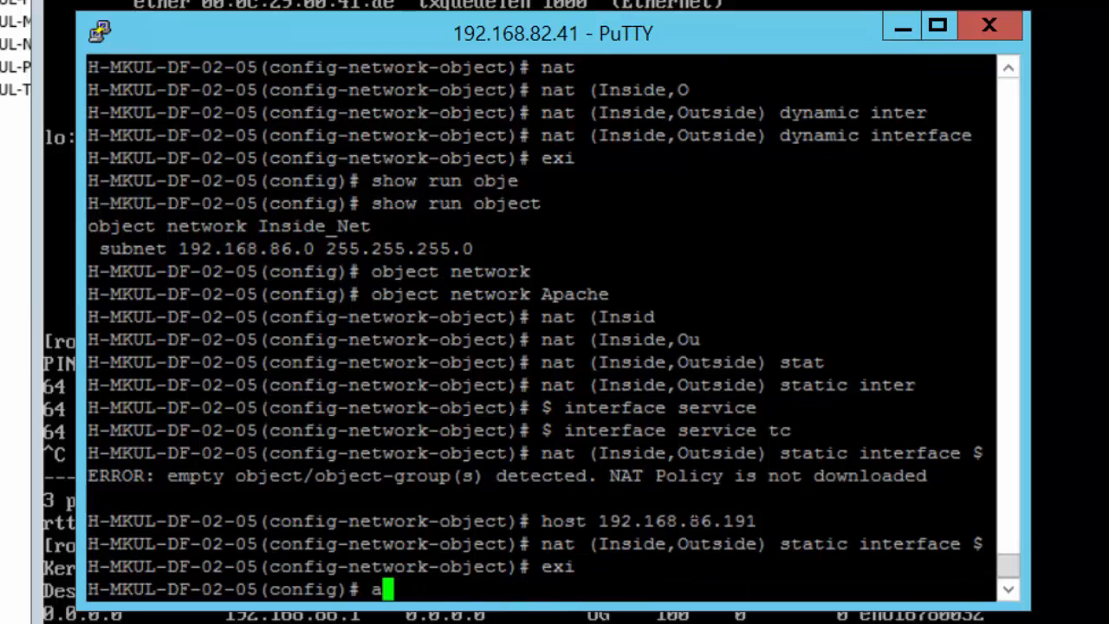
# Step: Enter 'access-list Inbound-HTTP extended permit tcp any' and query destination options with '?'
pyautogui.write('ccess-is')
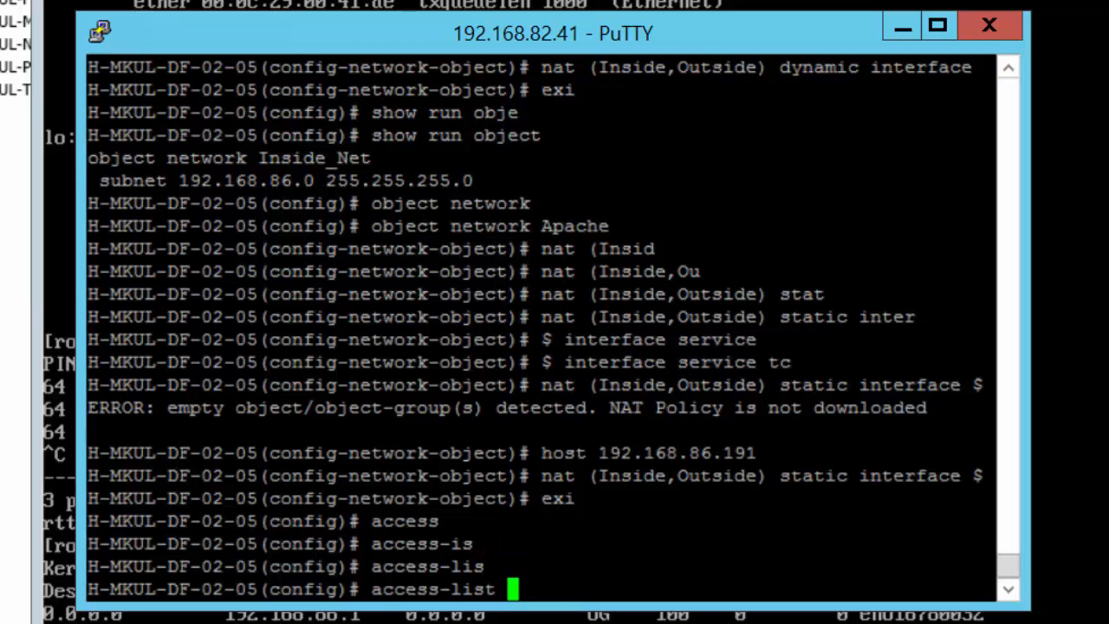
pyautogui.write('I')
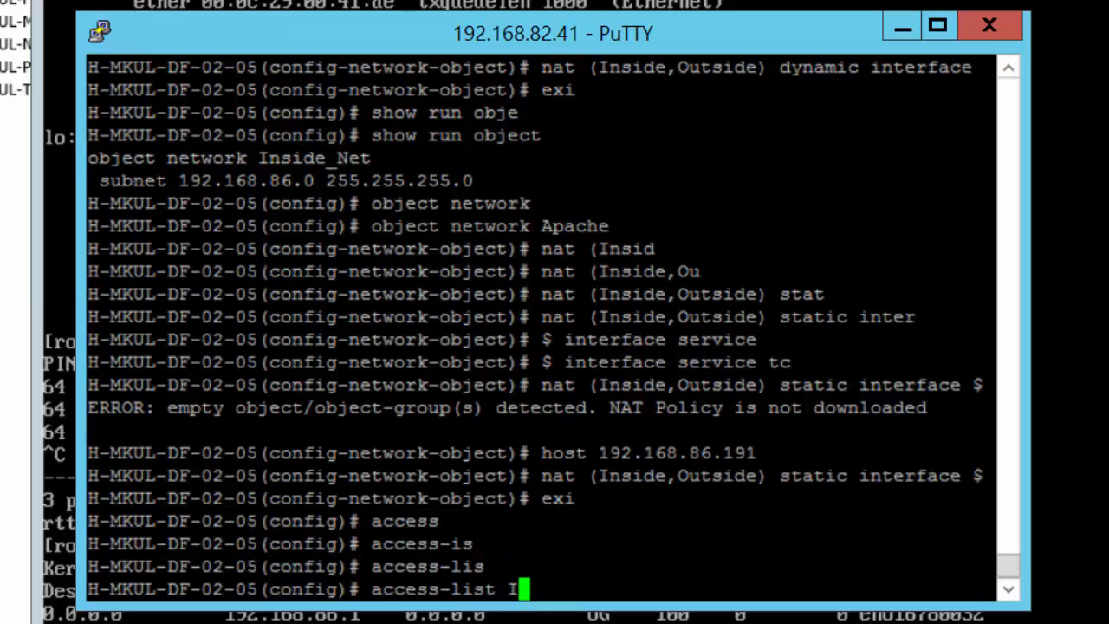
pyautogui.write('nboun')
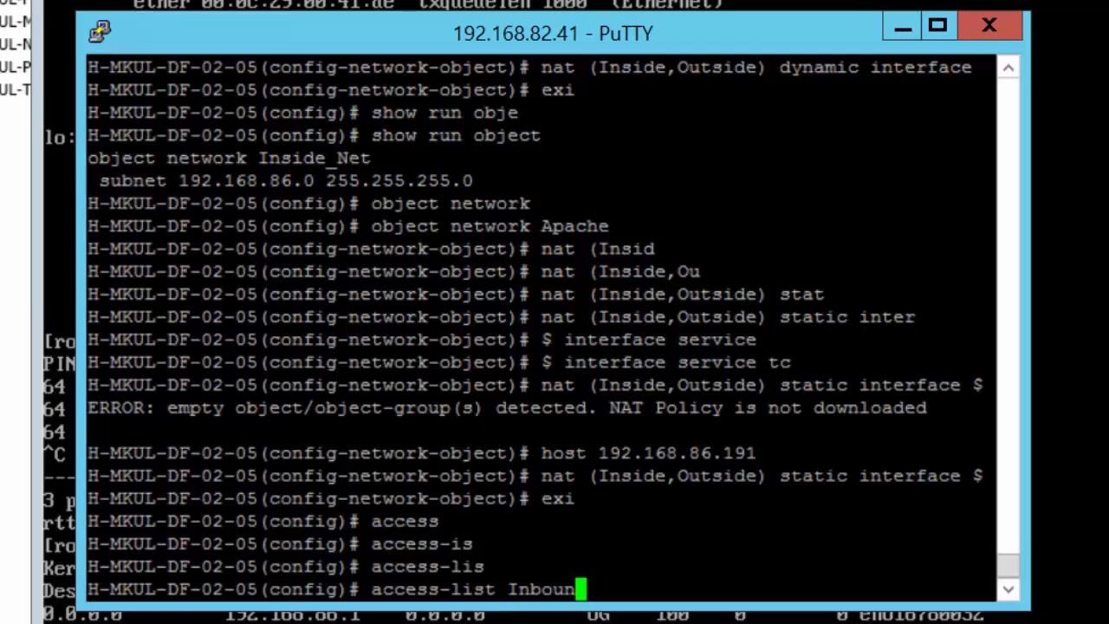
pyautogui.write('-H')
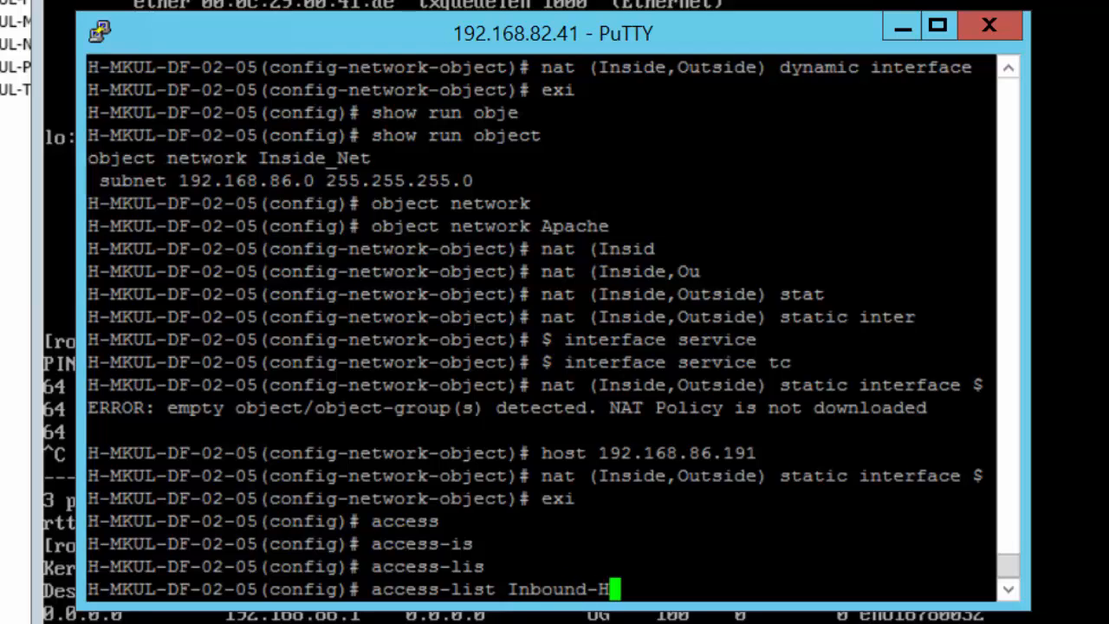
pyautogui.write('TP extended')
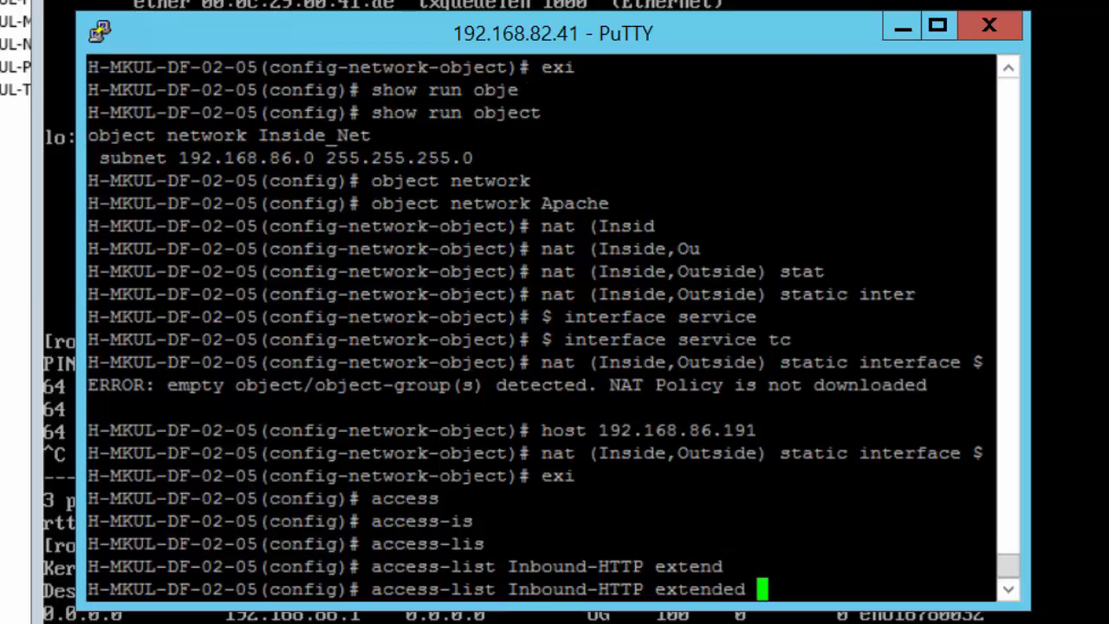
pyautogui.write('permi')
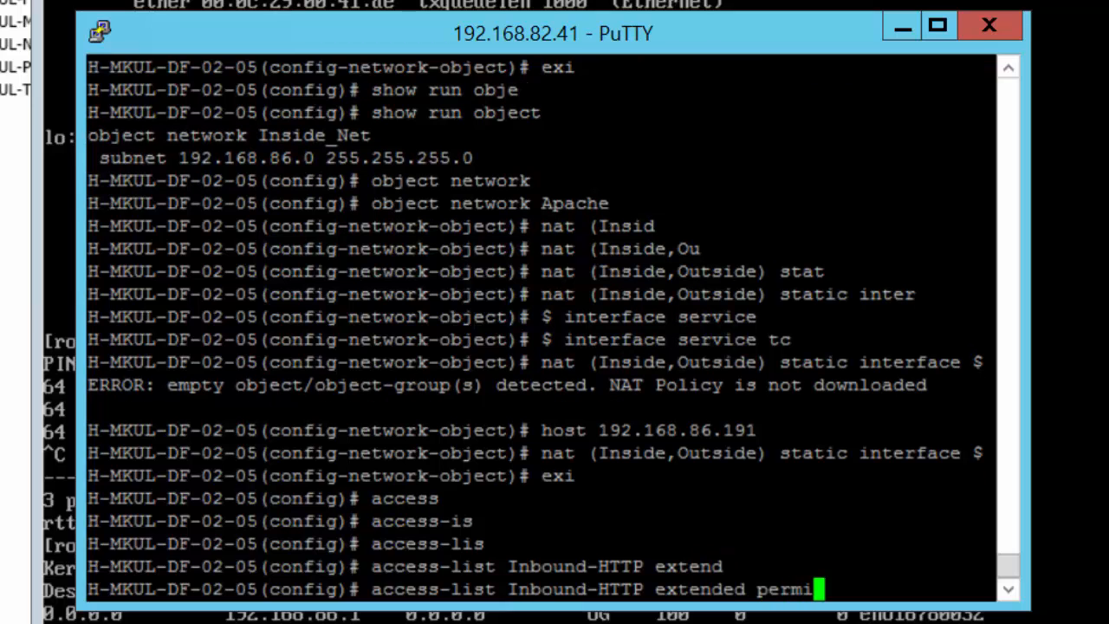
pyautogui.write('tcp')
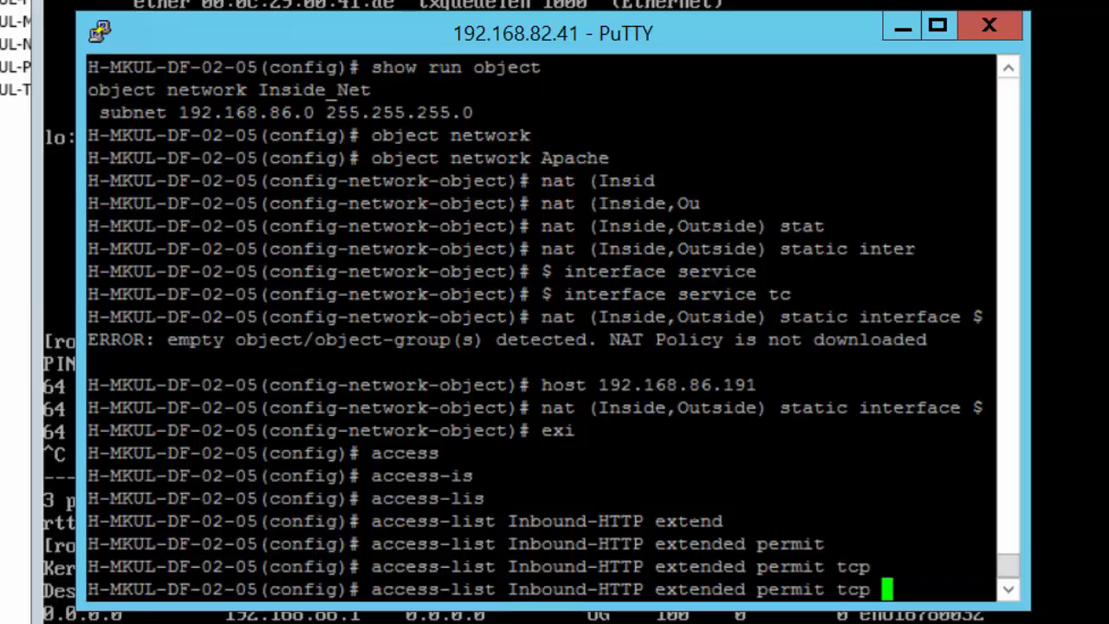
pyautogui.write('am')
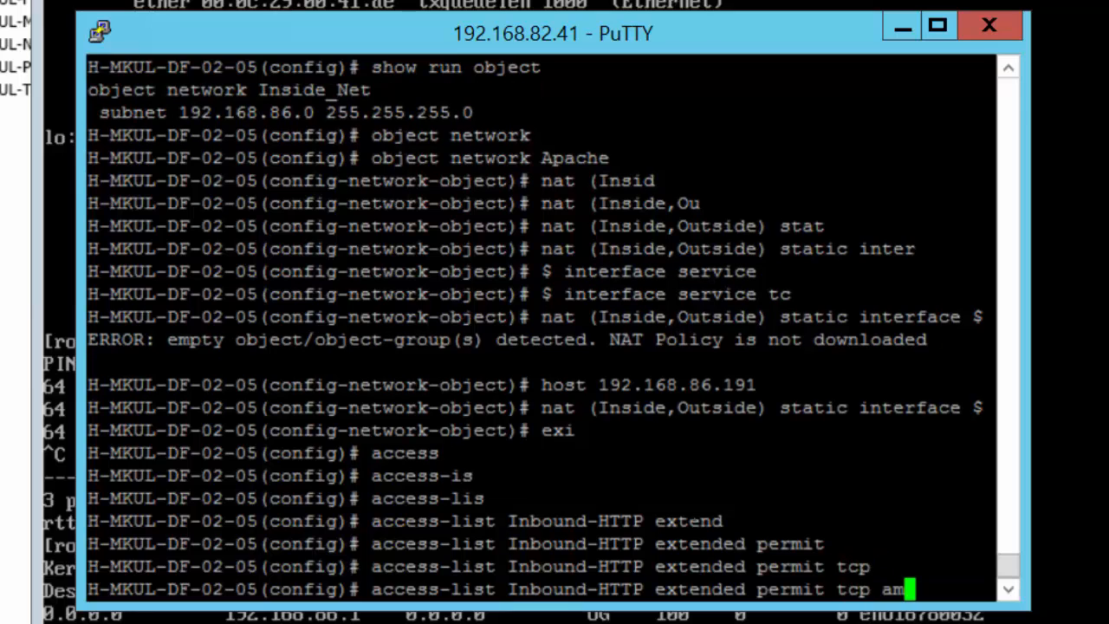
pyautogui.write('any object')
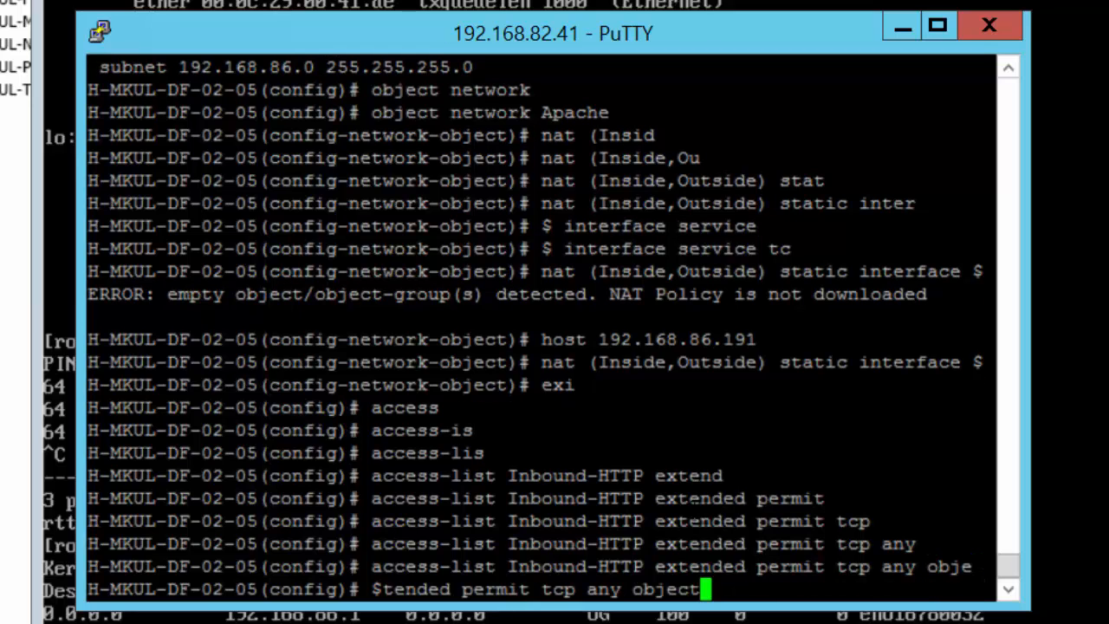
pyautogui.write('Apa')
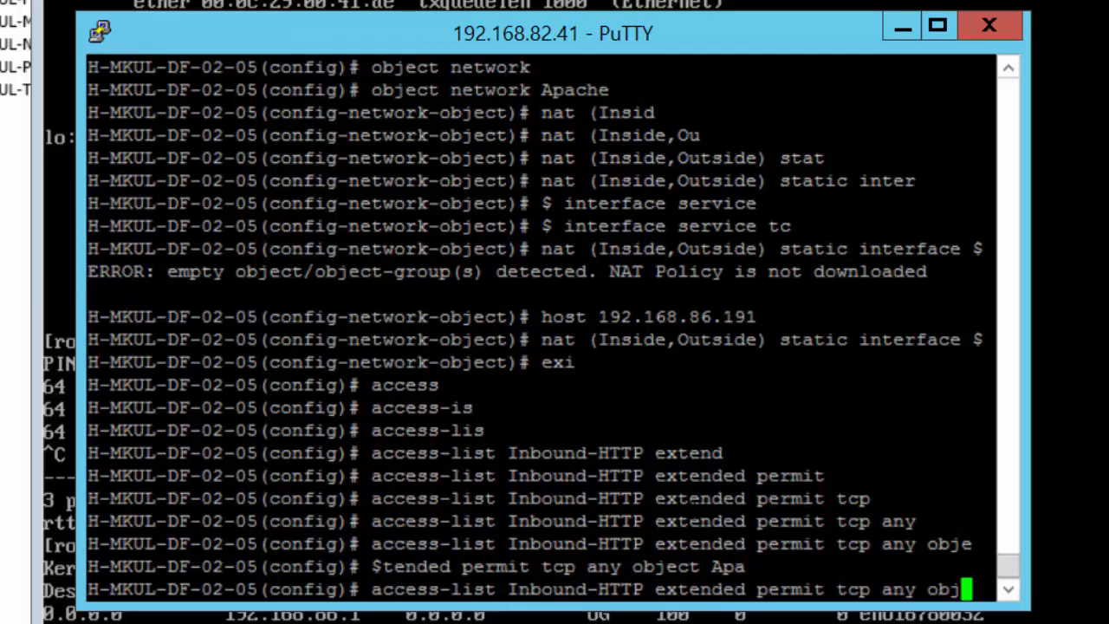
pyautogui.write('?')
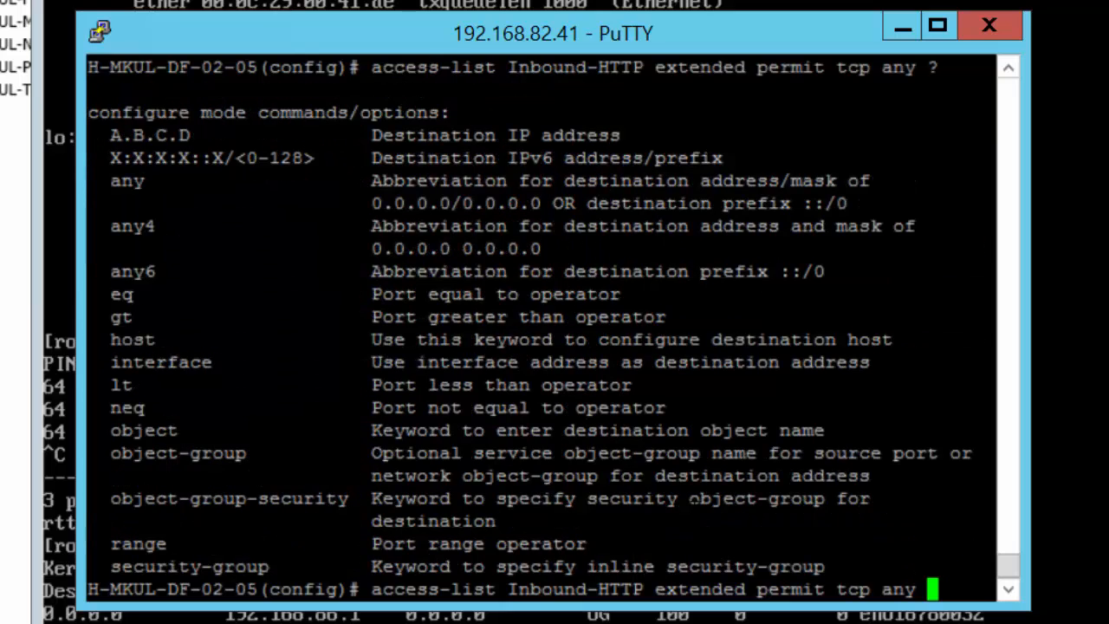
# Step: Complete the rule with destination 'object Apache eq', paging port names, and commit it
pyautogui.write('object')
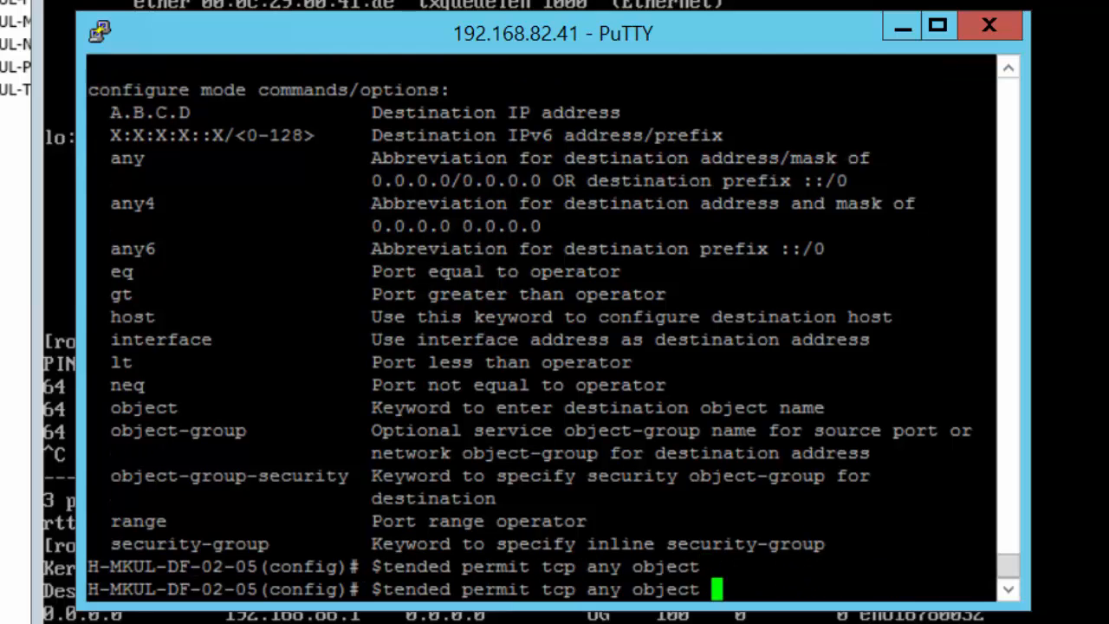
pyautogui.write('Apache')
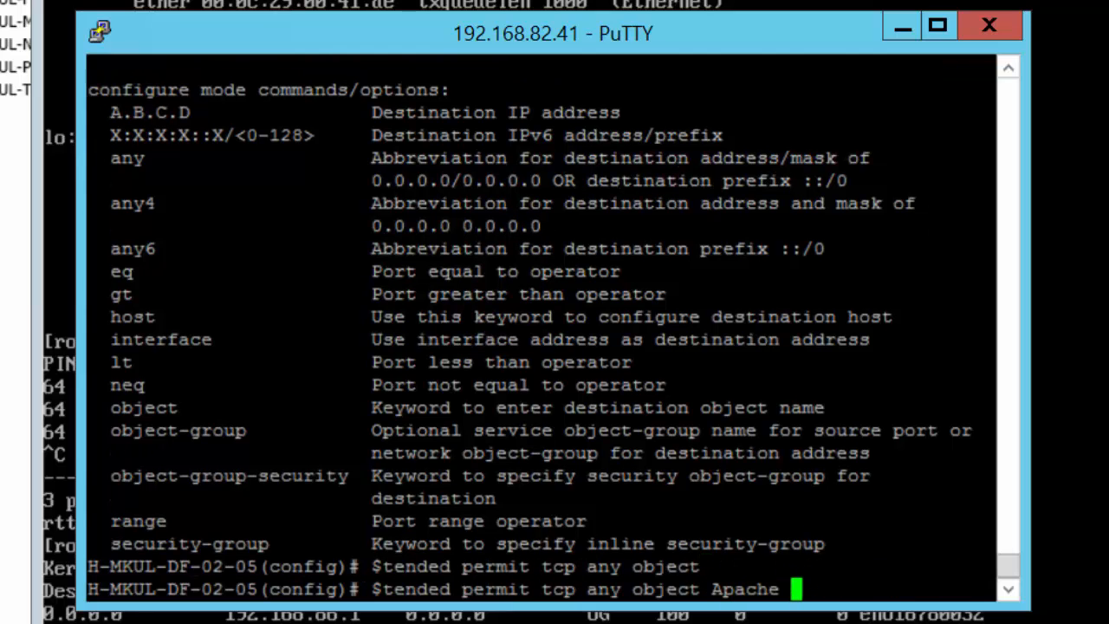
pyautogui.write('eq')
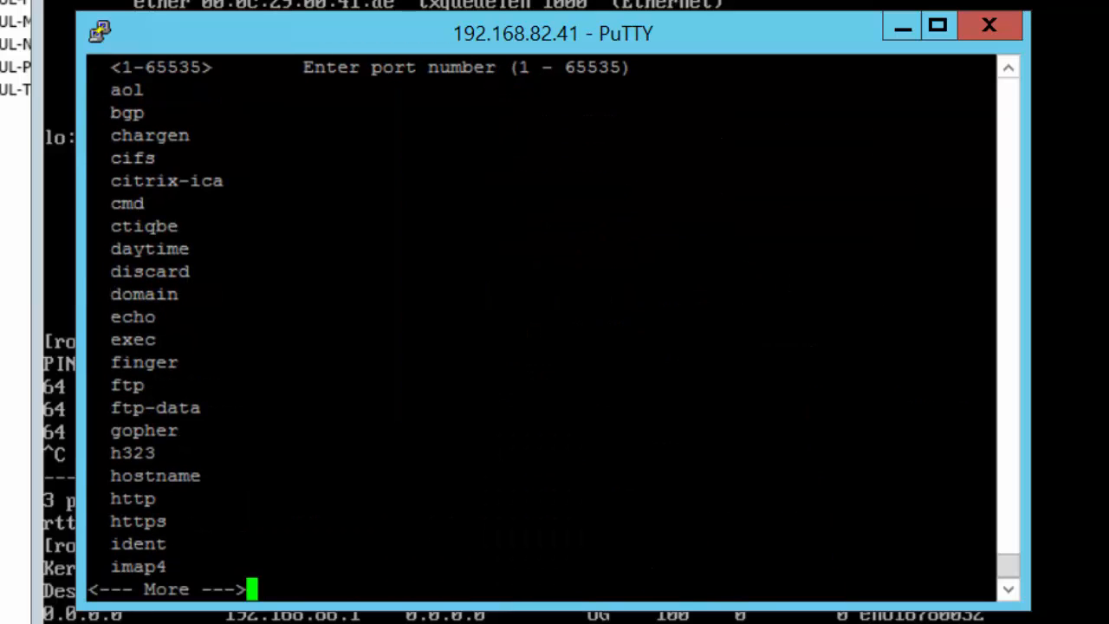
pyautogui.press('space')
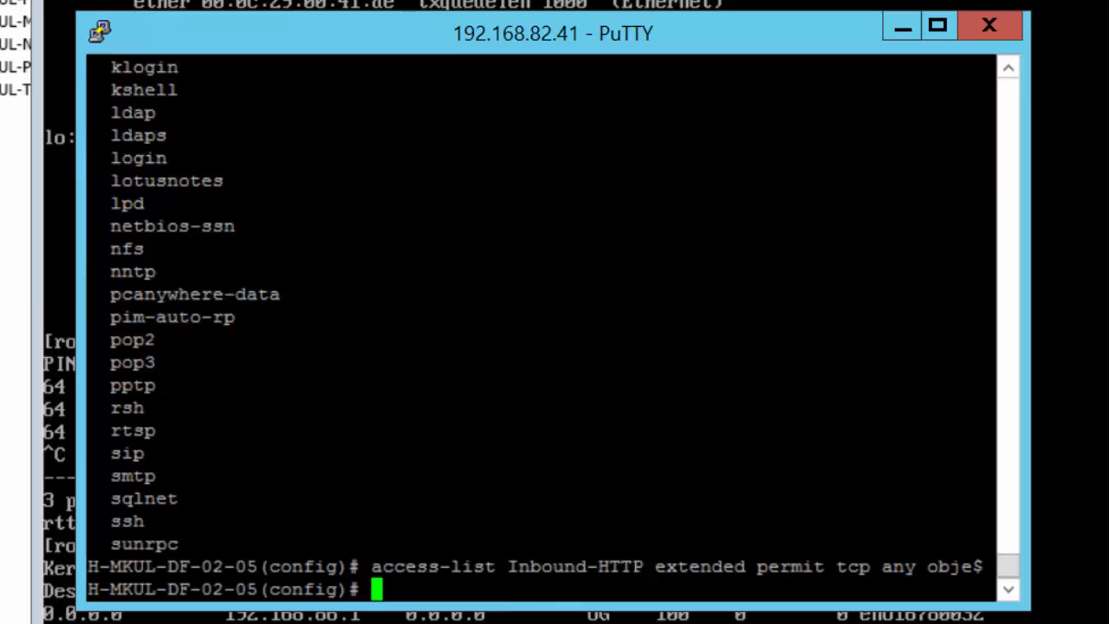
pyautogui.write('ac')
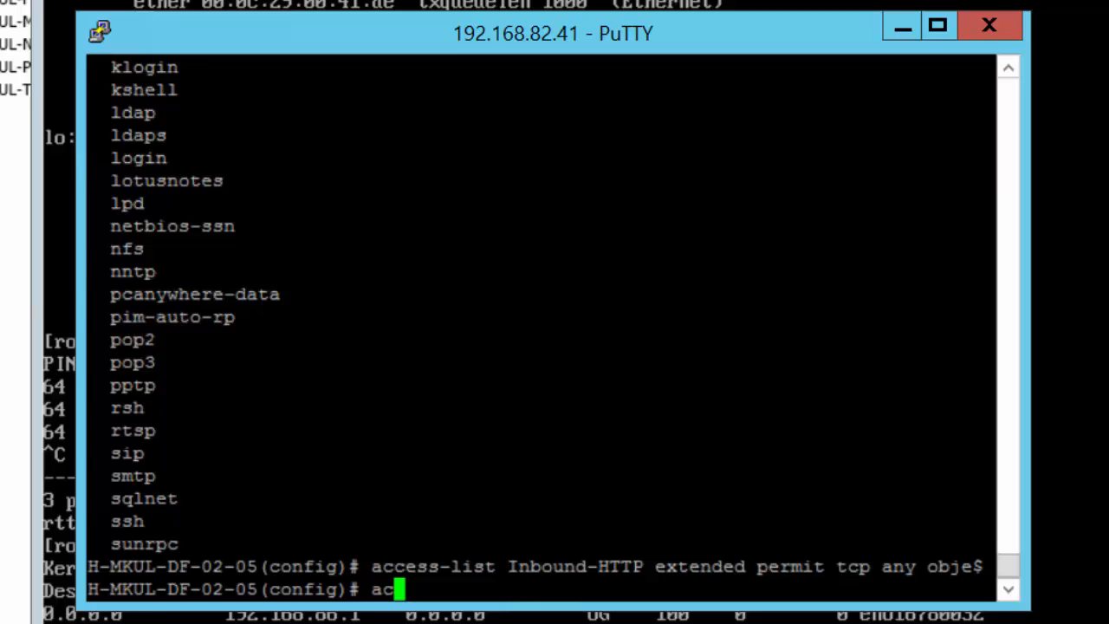
# Step: Enter 'access-group Inbound-HTTP in interface Outside' to bind the ACL inbound
pyautogui.write('cess-group')
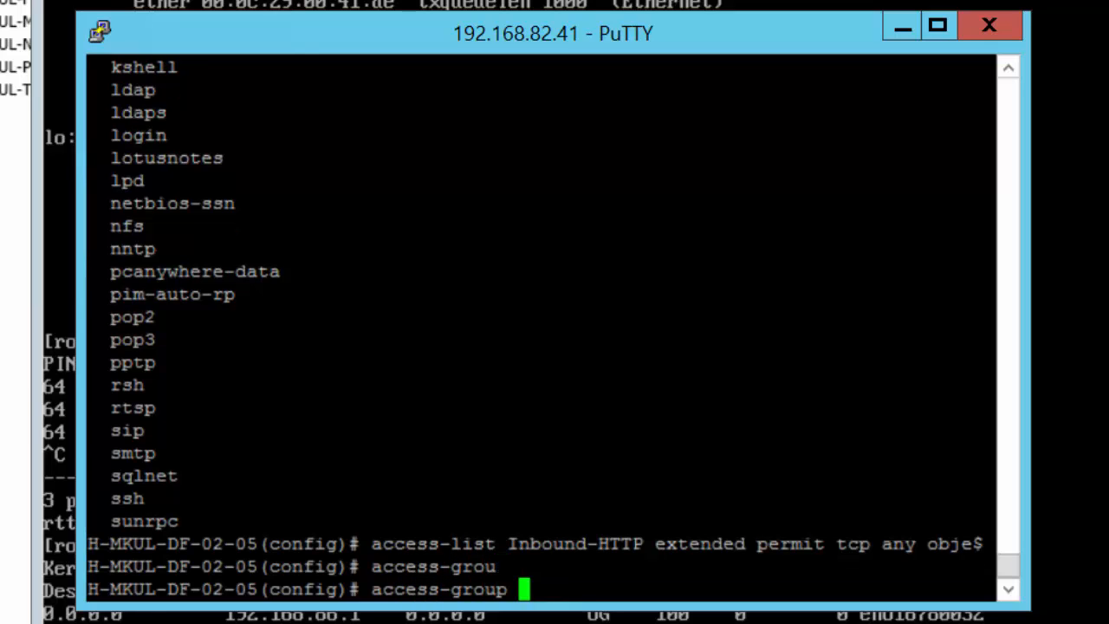
pyautogui.write('Inboud')
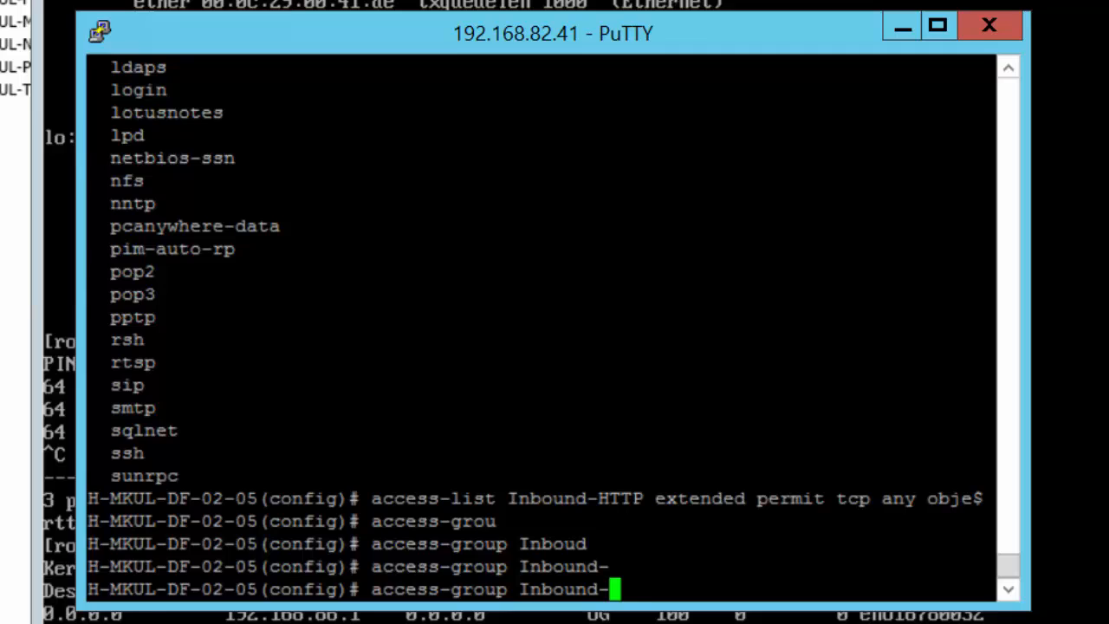
pyautogui.write('HTTP')
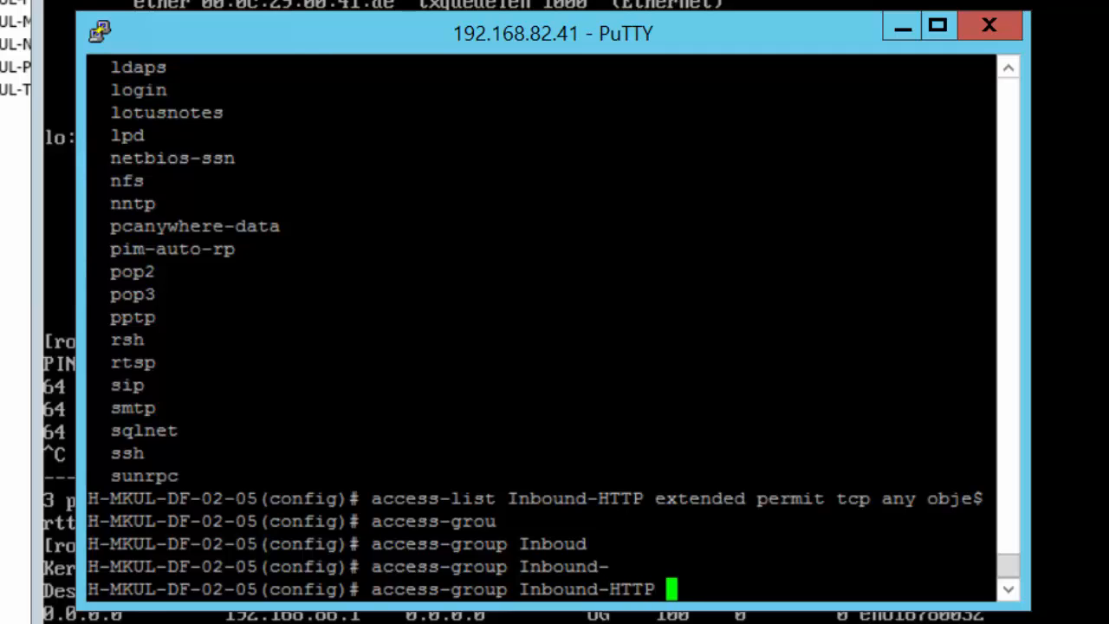
pyautogui.write('in interface')
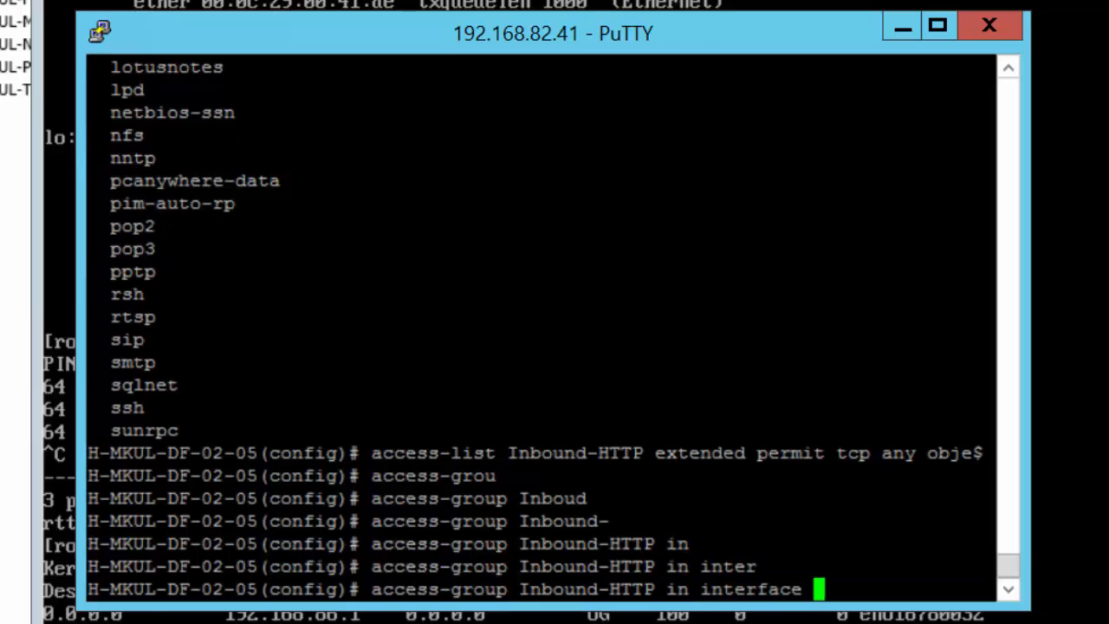
pyautogui.write('Outside')
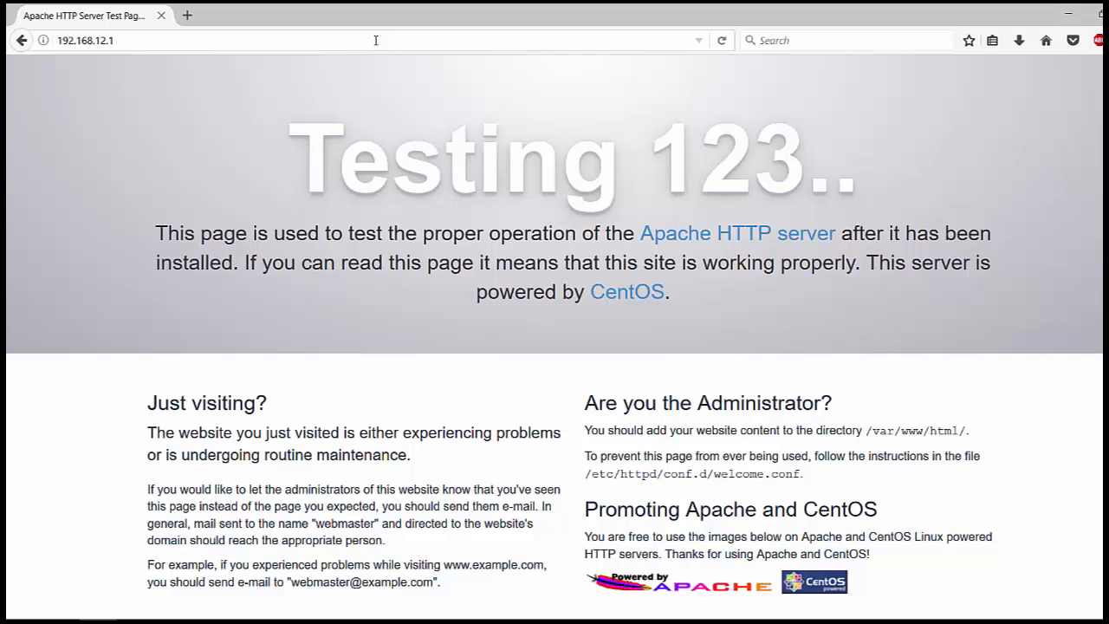
# Step: Load 192.168.12.1 in Firefox to confirm the Apache test page is served
pyautogui.click(374, 40)
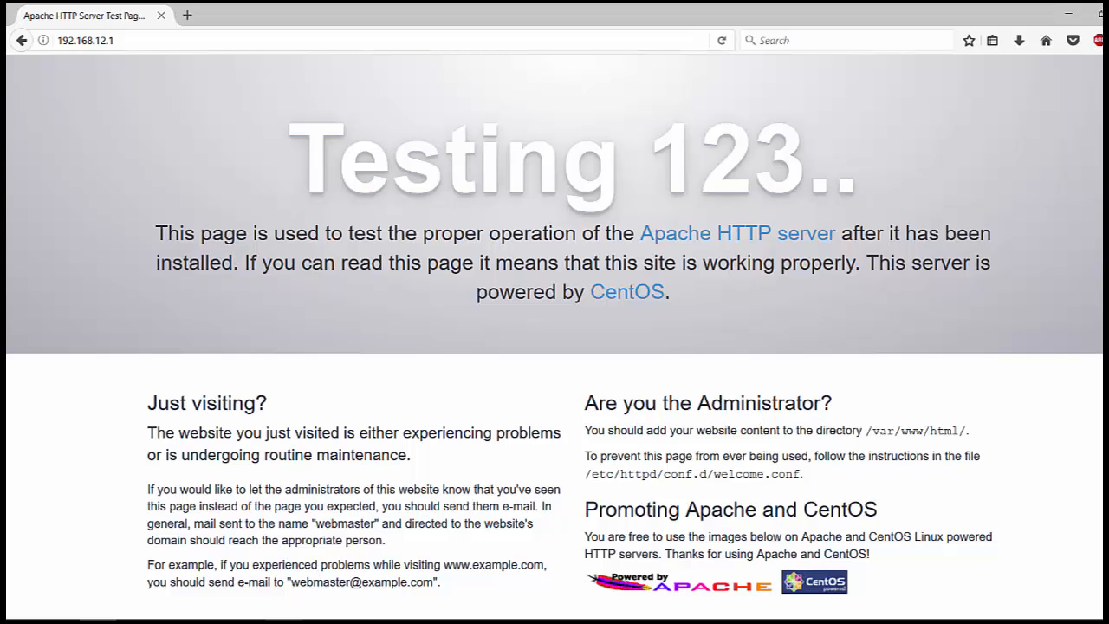